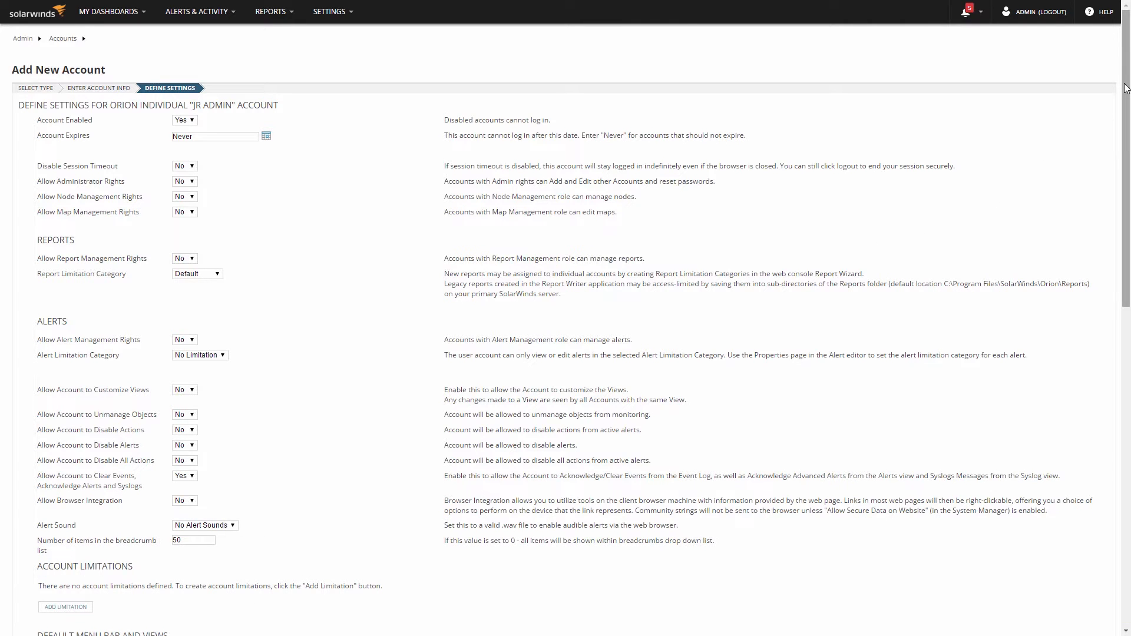
# Keep the Jr Admin account enabled with no expiry date, after briefly reviewing hardware health settings
pyautogui.scroll(-3)
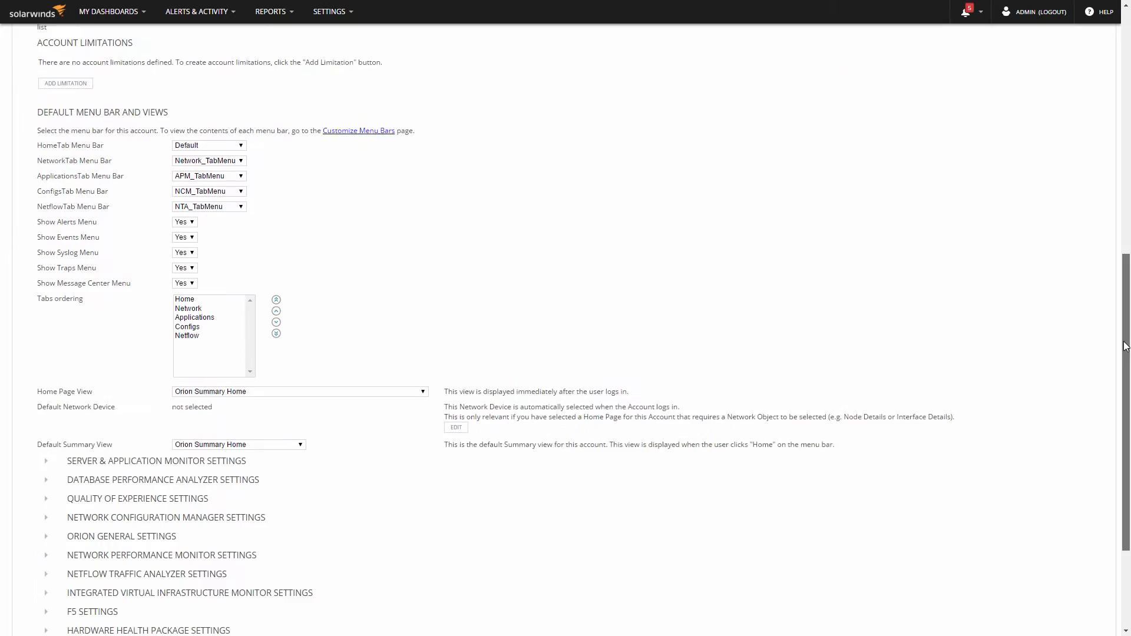
pyautogui.scroll(-3)
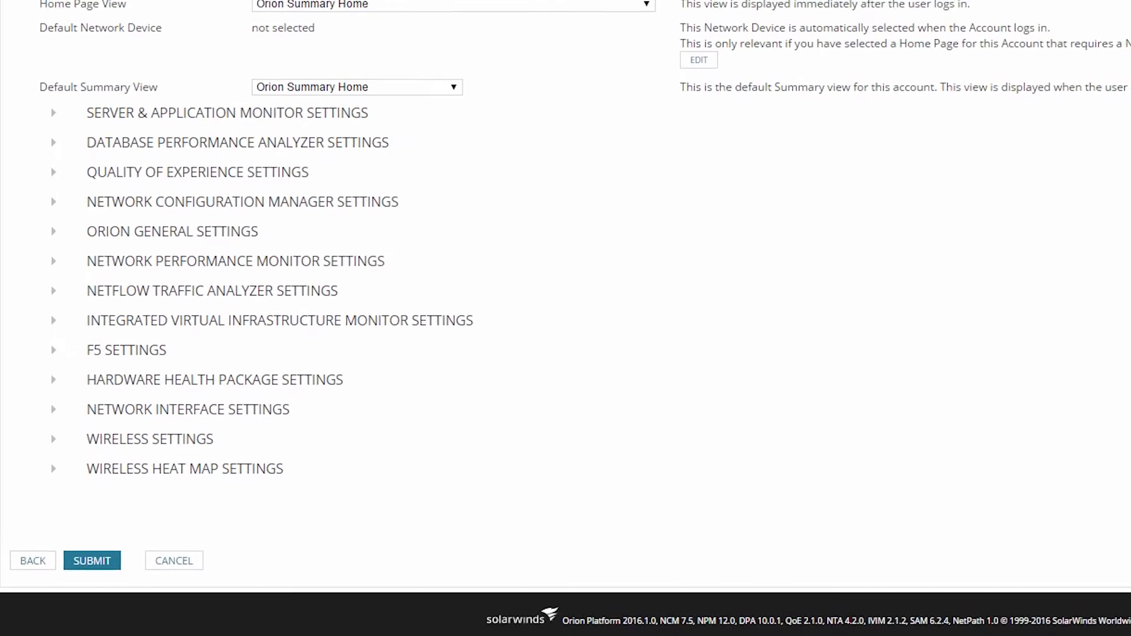
pyautogui.scroll(-3)
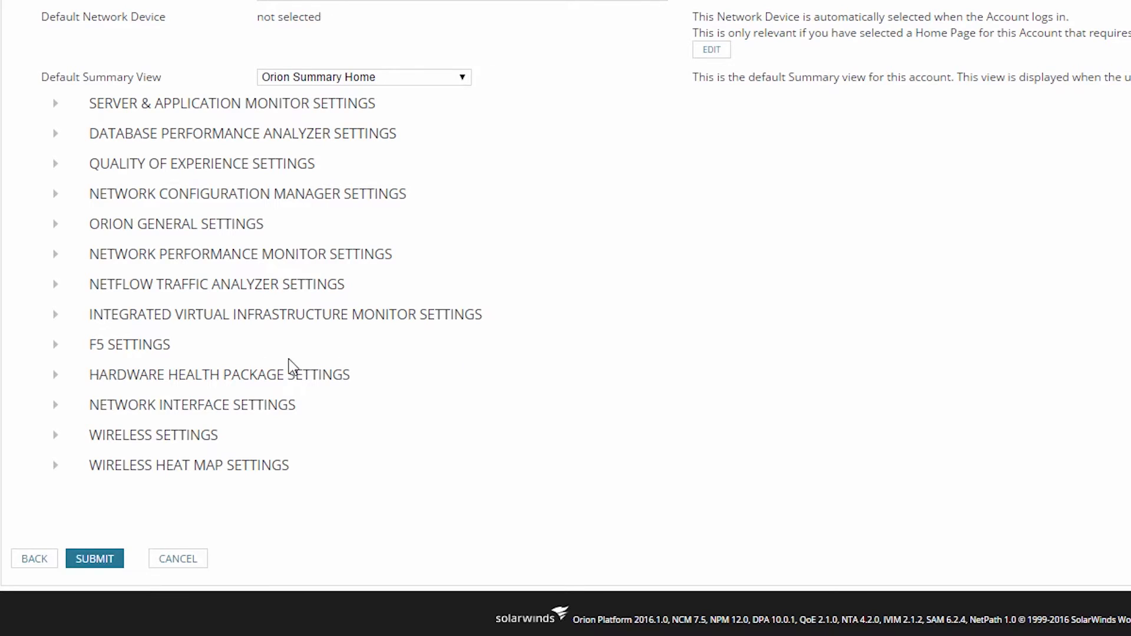
pyautogui.click(54, 375)
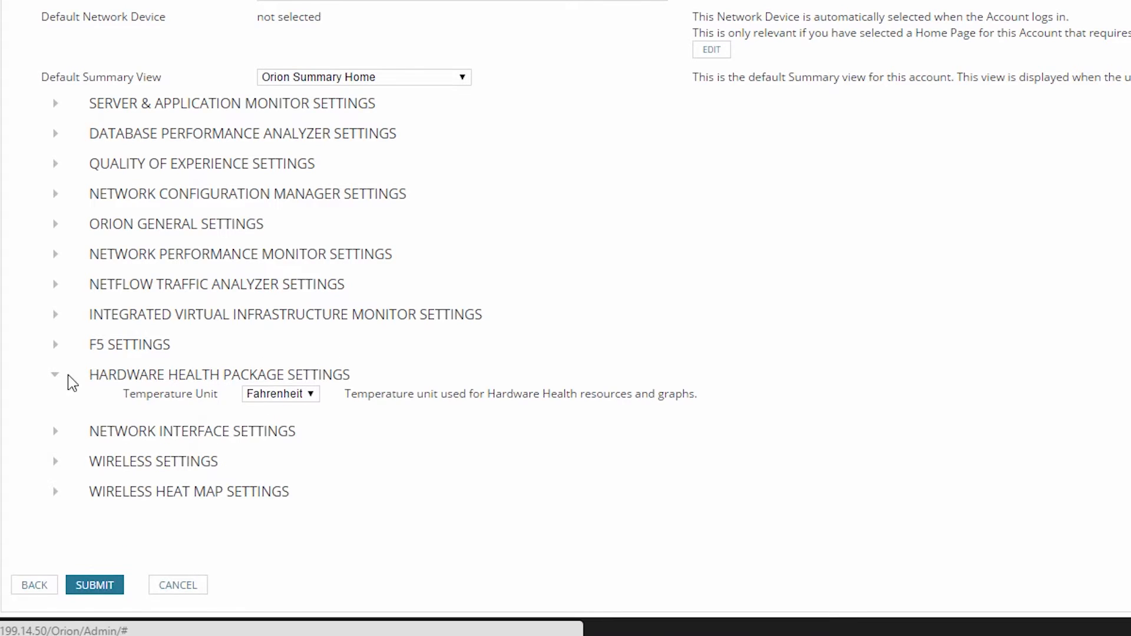
pyautogui.click(281, 394)
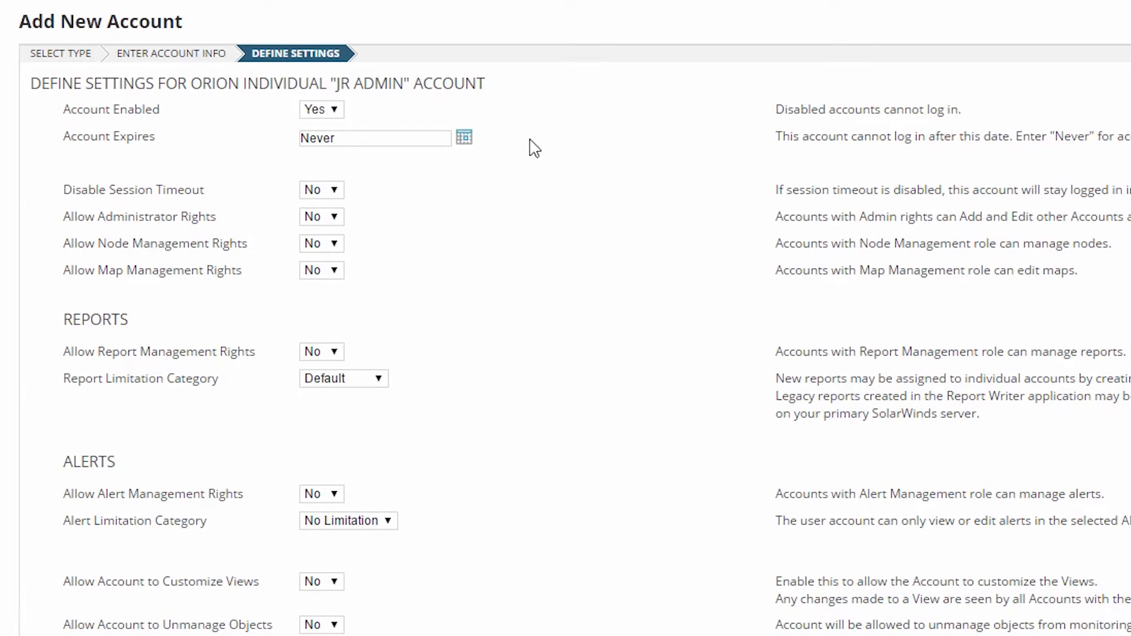
pyautogui.click(321, 108)
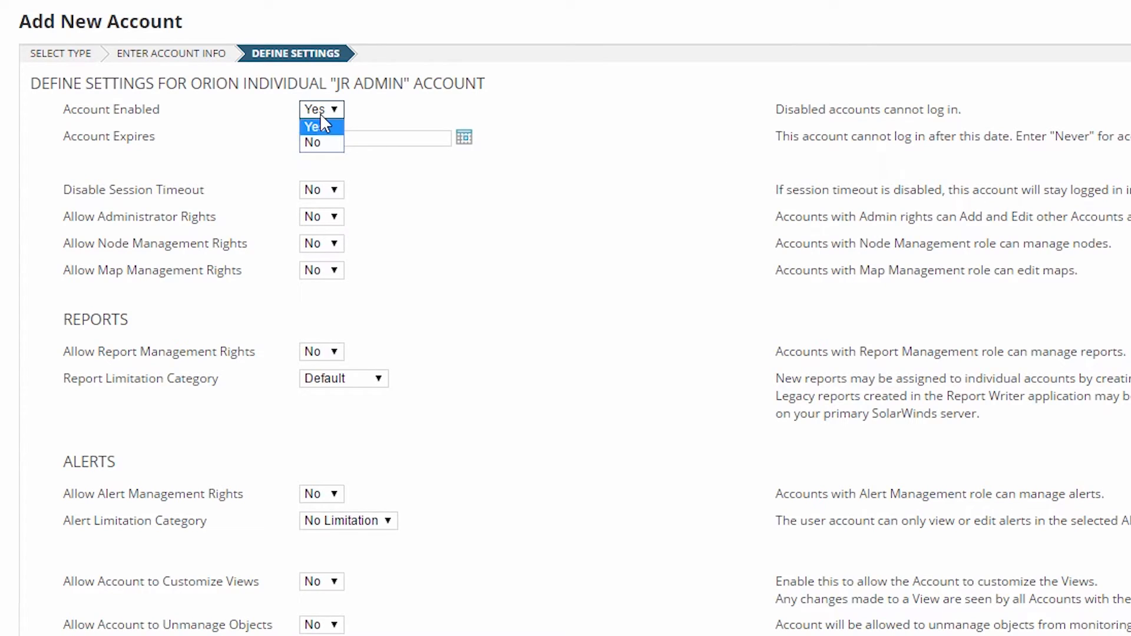
pyautogui.click(316, 126)
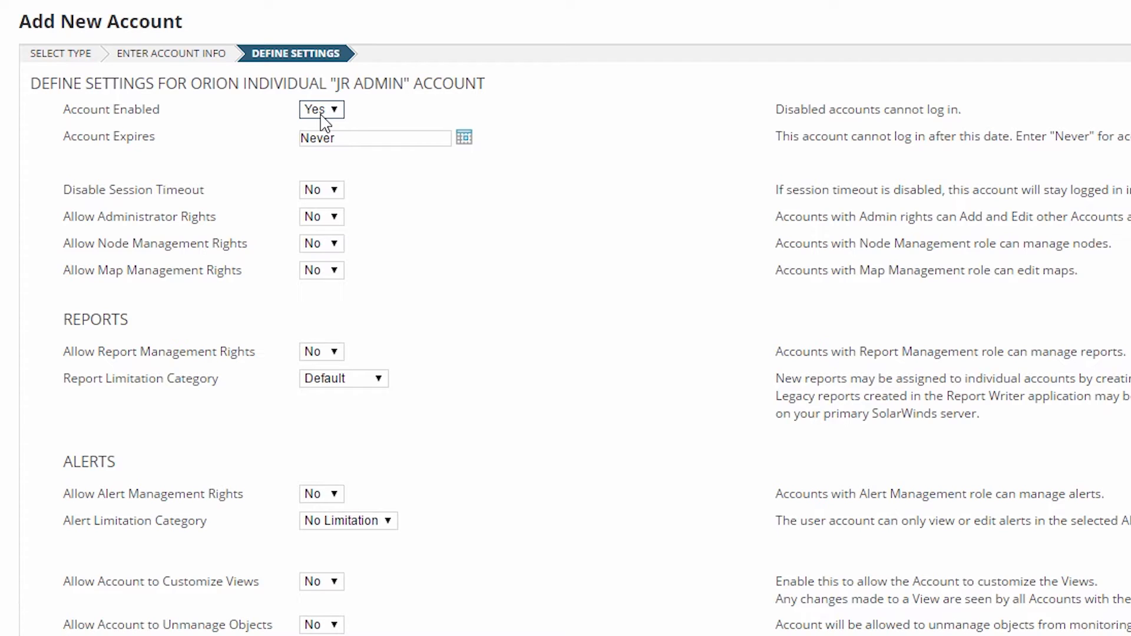
pyautogui.moveTo(464, 137)
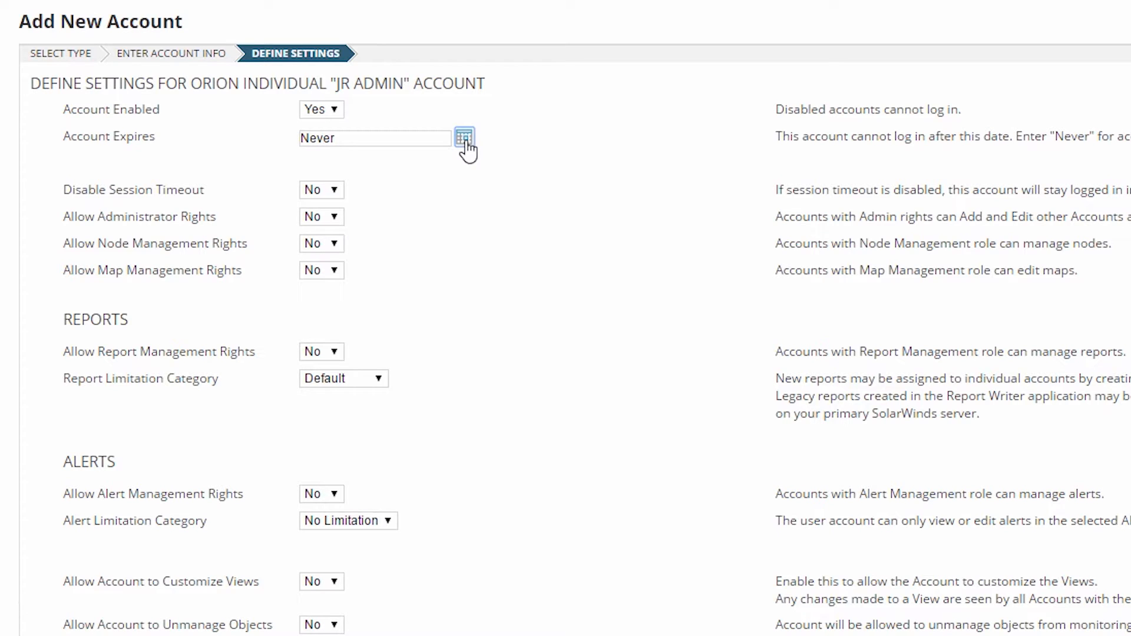
pyautogui.click(465, 137)
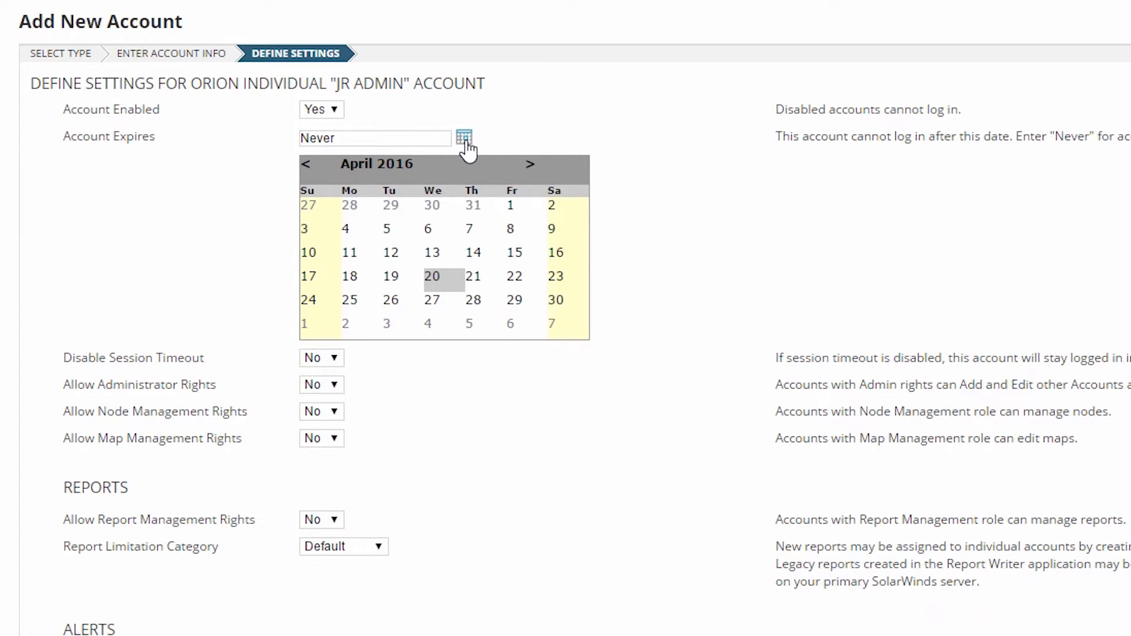
pyautogui.click(367, 166)
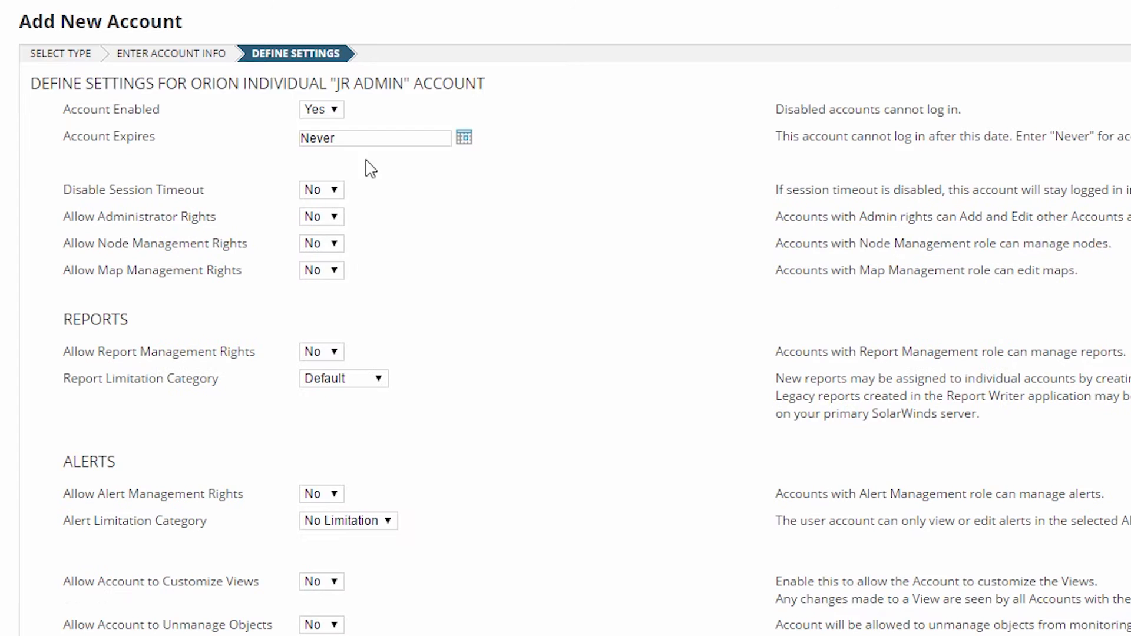
# Disable session timeout, keep administrator rights off and grant node management rights
pyautogui.click(321, 190)
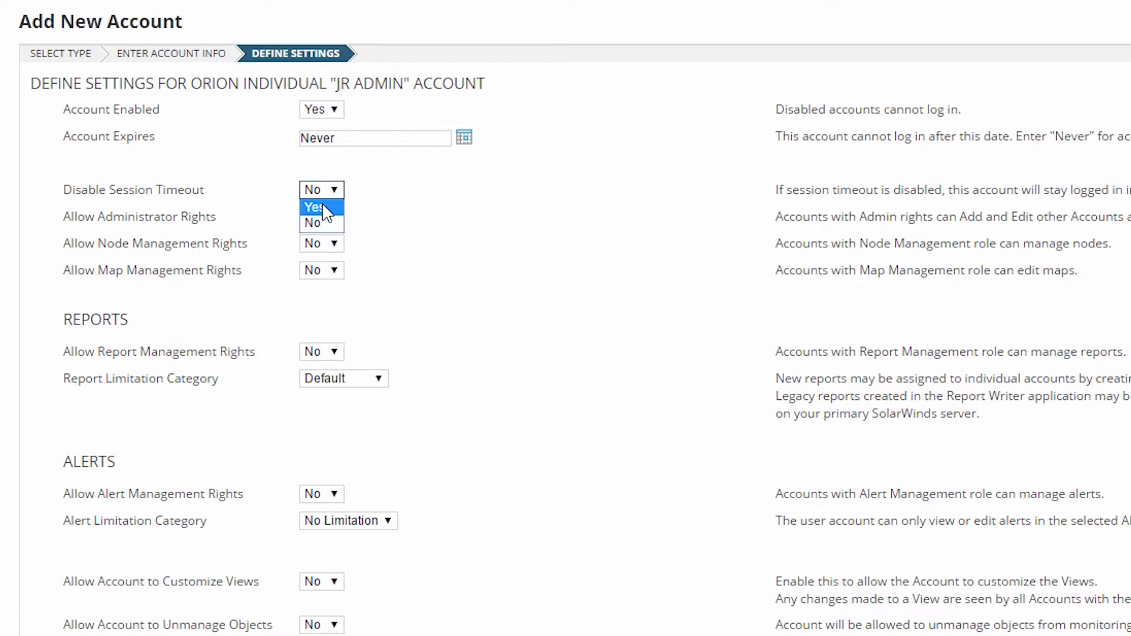
pyautogui.click(313, 207)
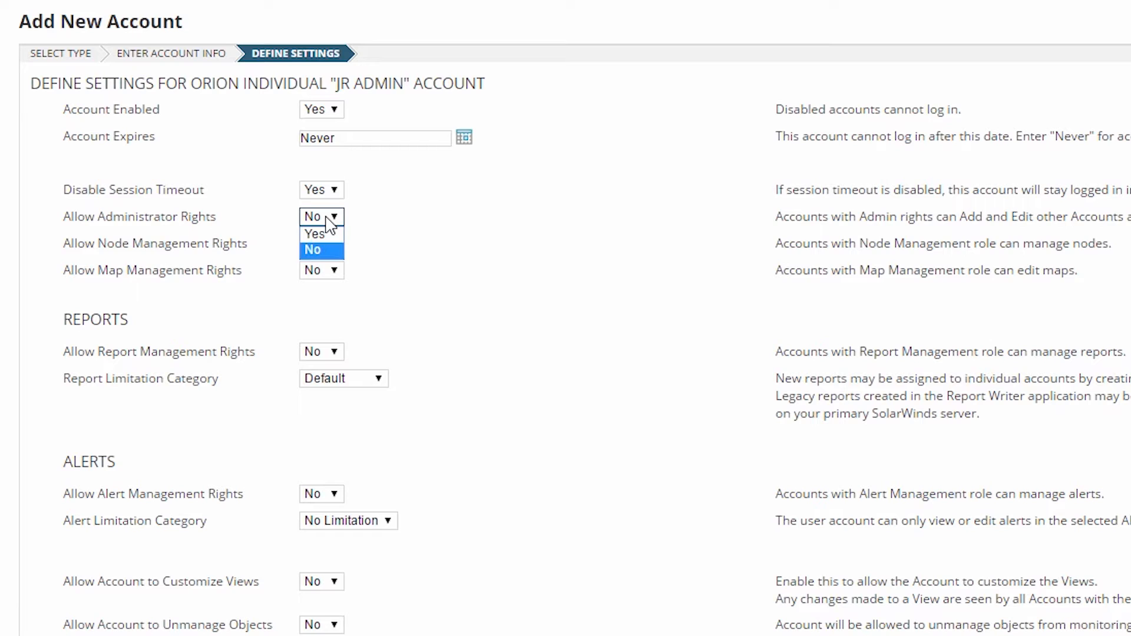
pyautogui.click(320, 250)
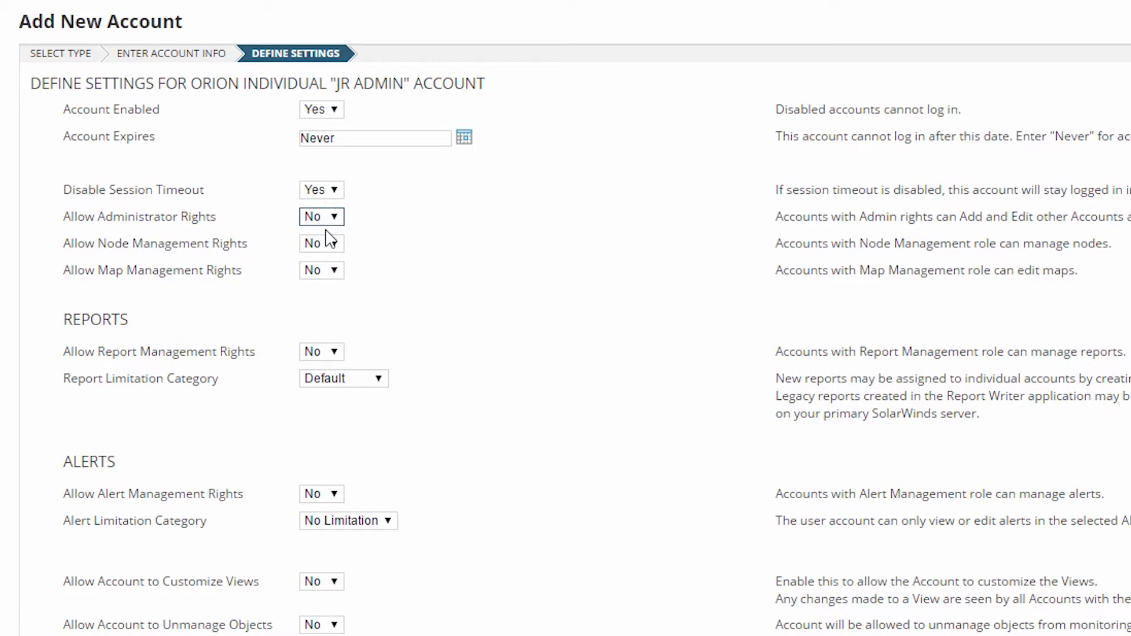
pyautogui.click(321, 243)
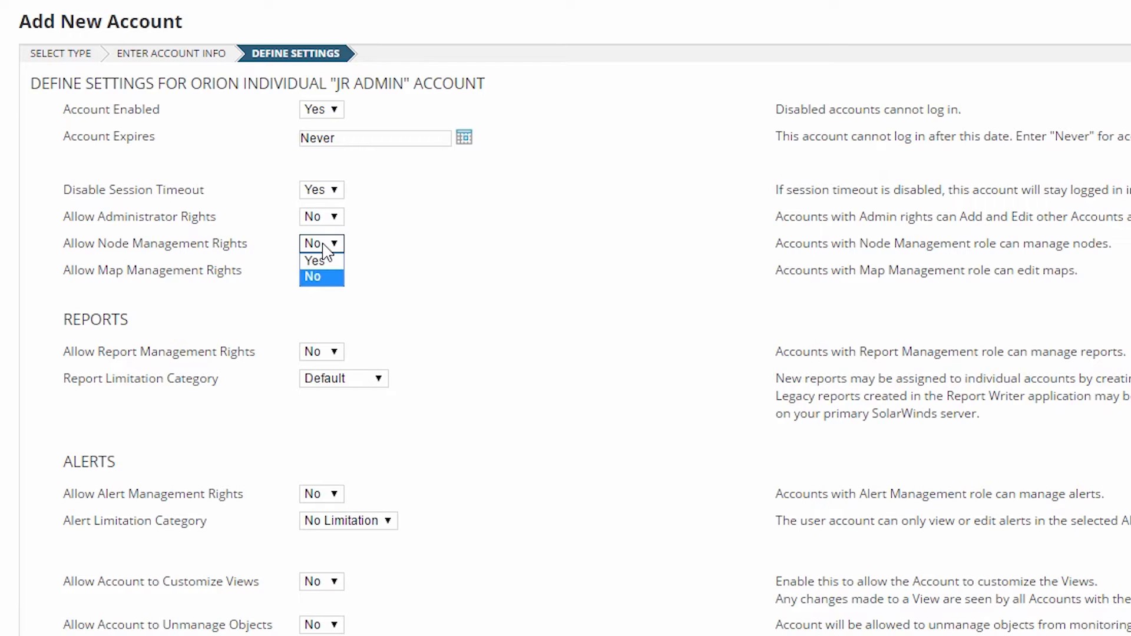
pyautogui.click(313, 260)
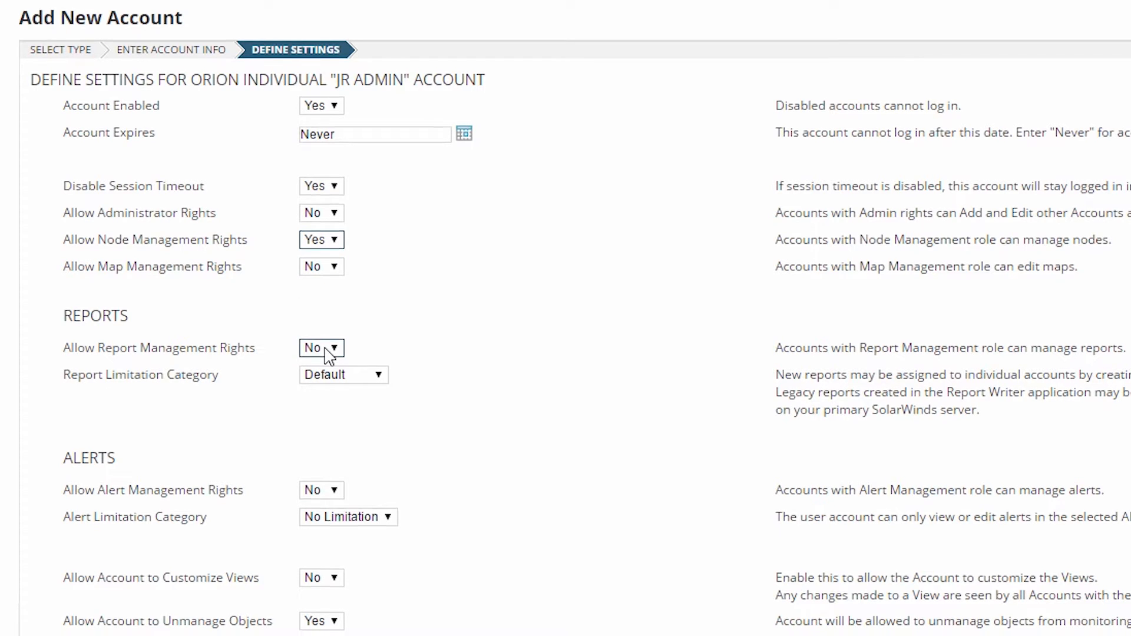
# Grant report management rights and keep the report limitation category at Default
pyautogui.scroll(-3)
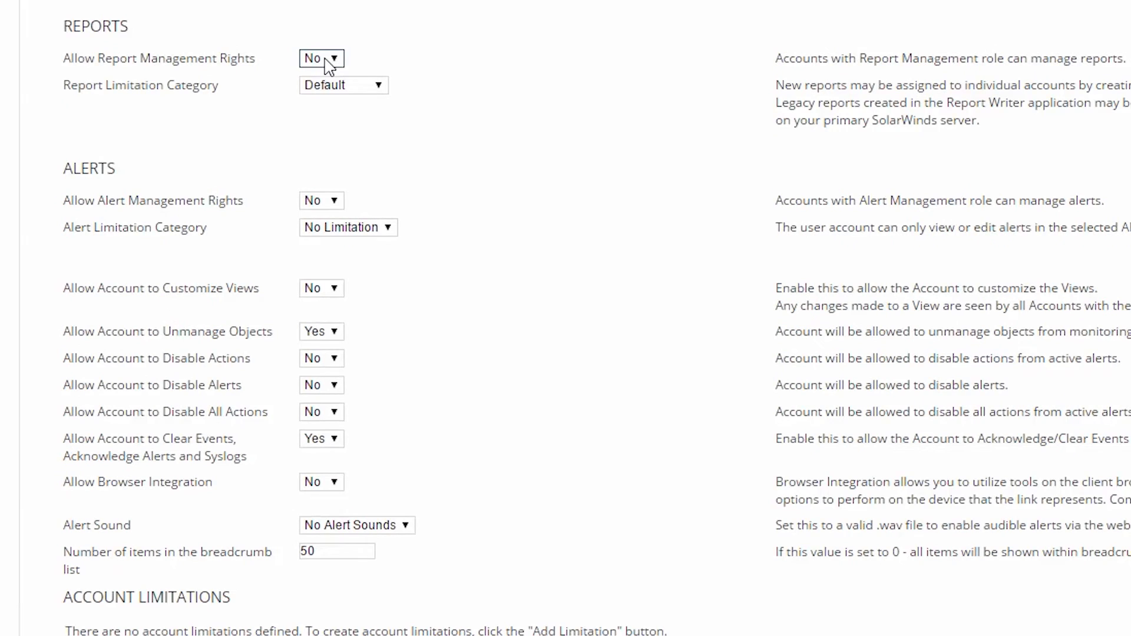
pyautogui.click(320, 59)
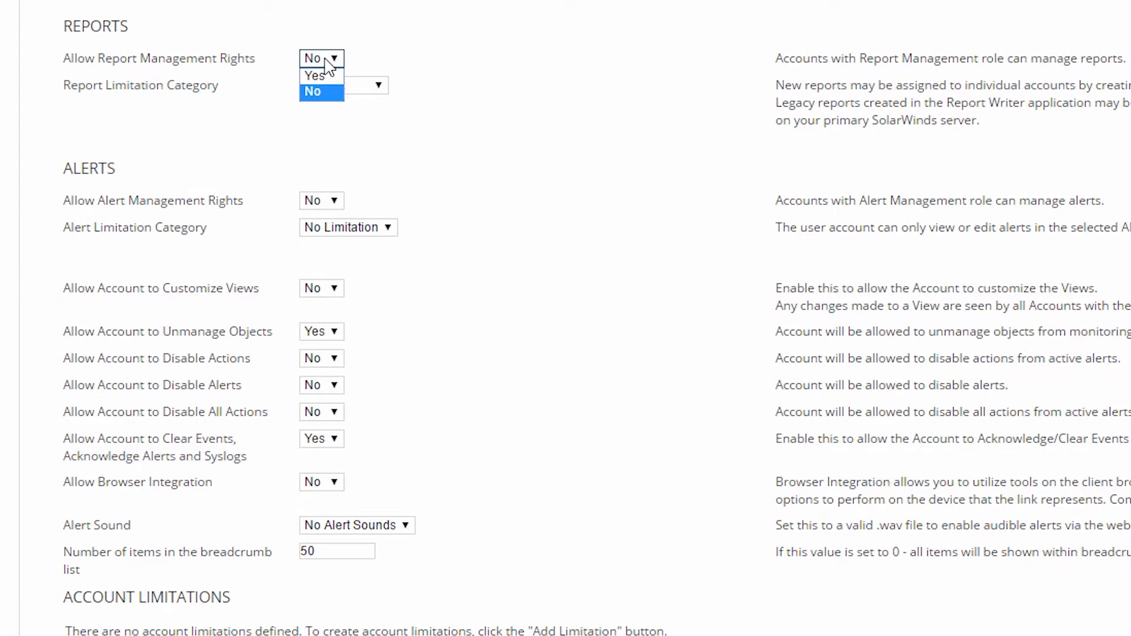
pyautogui.moveTo(314, 75)
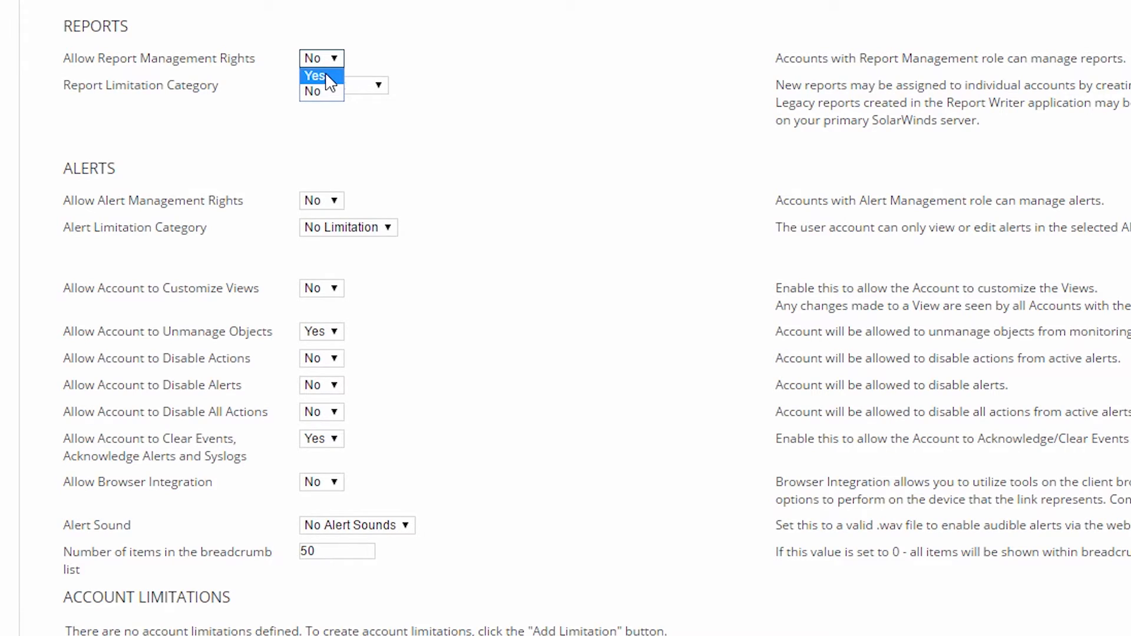
pyautogui.click(313, 76)
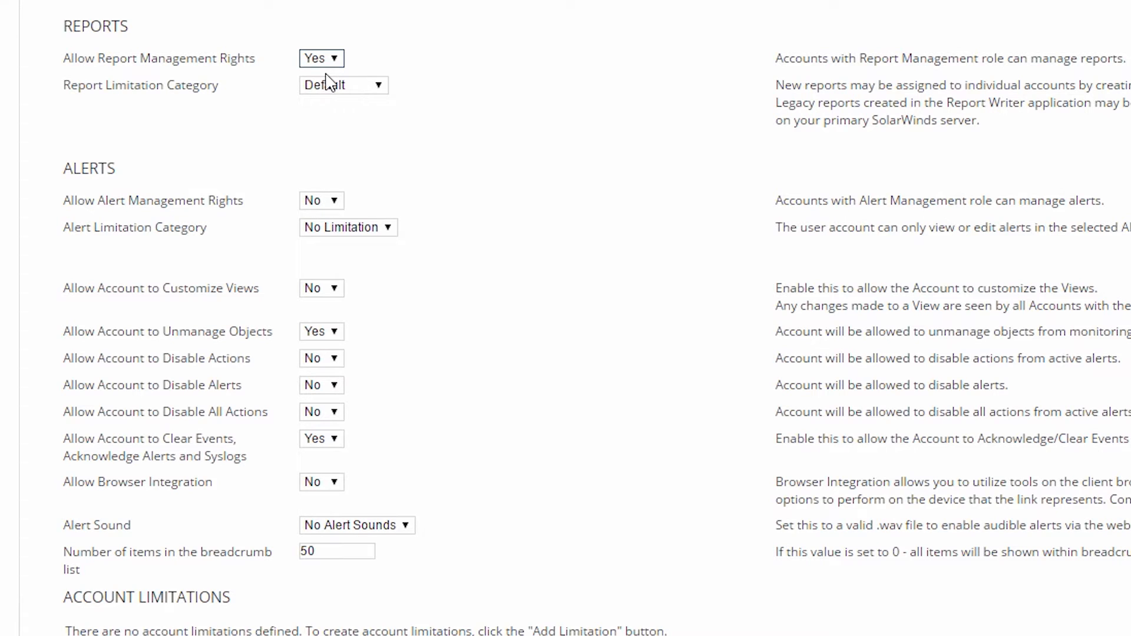
pyautogui.click(342, 85)
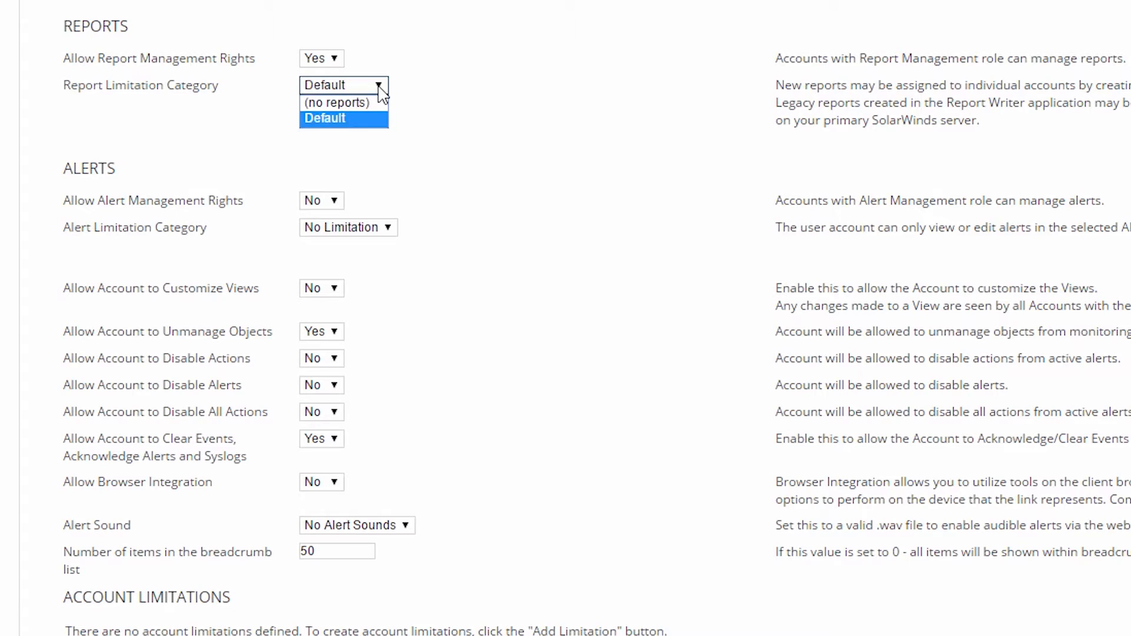
pyautogui.click(343, 118)
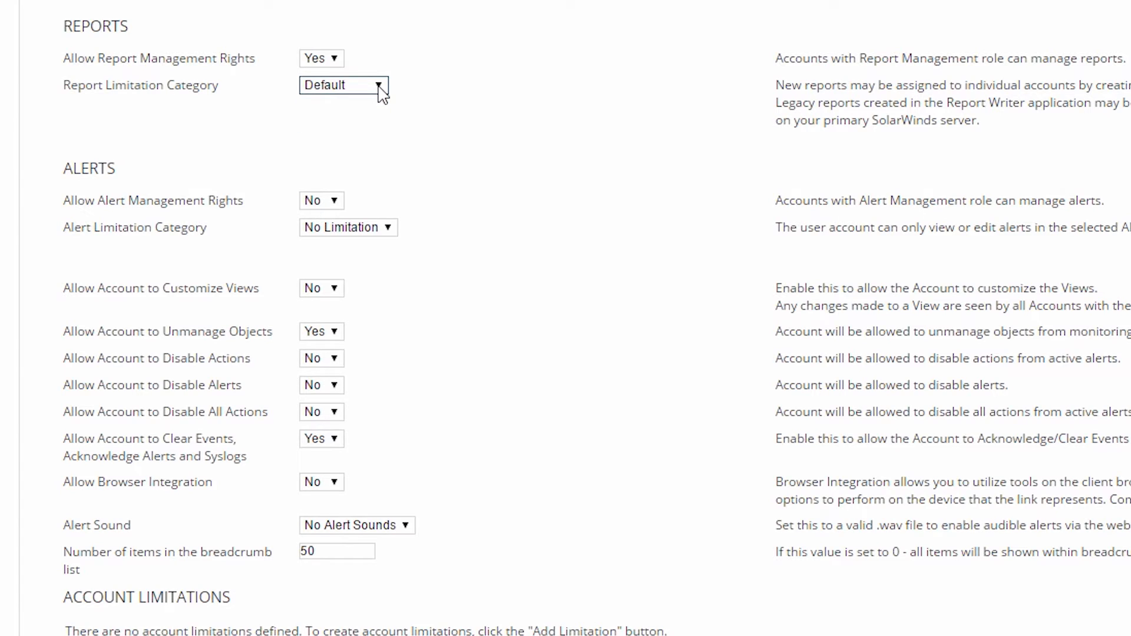
pyautogui.click(320, 200)
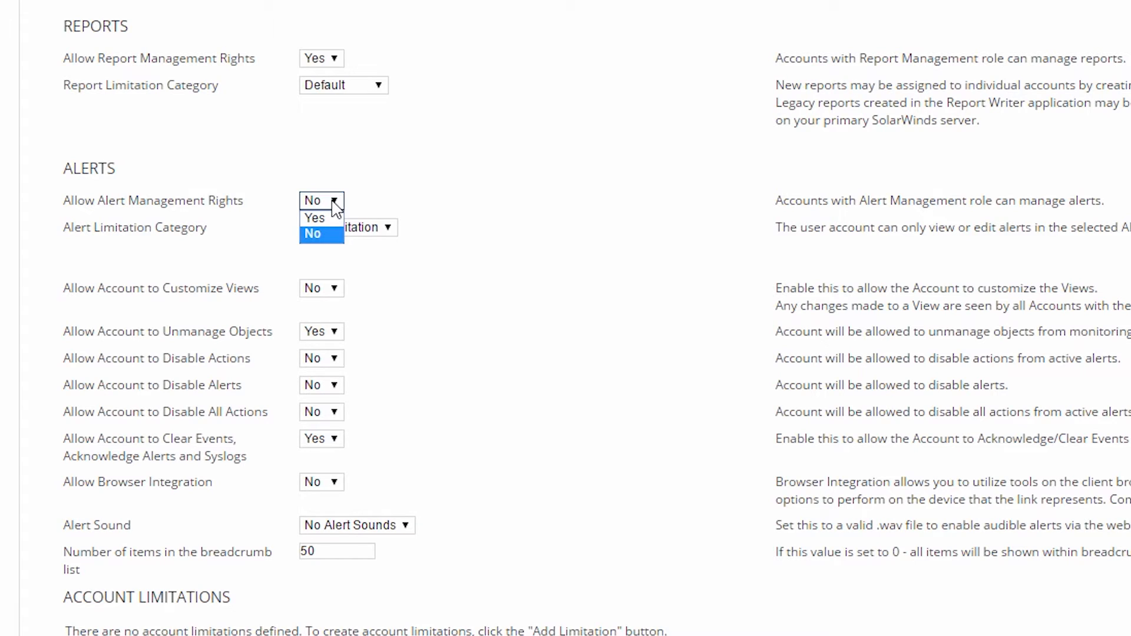
pyautogui.click(313, 217)
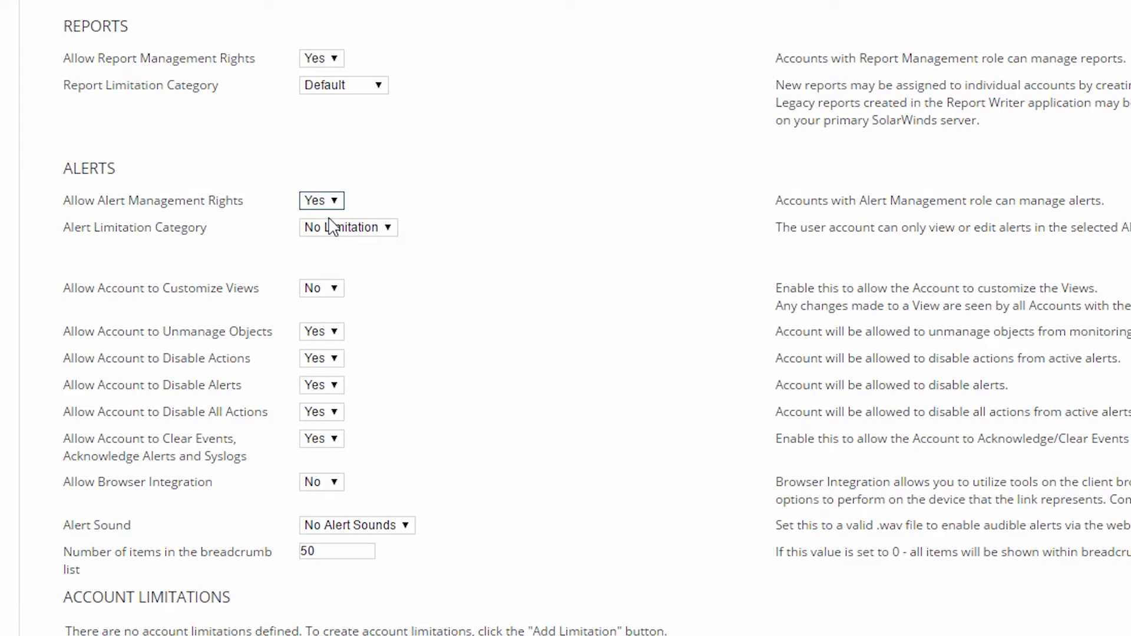
pyautogui.click(349, 227)
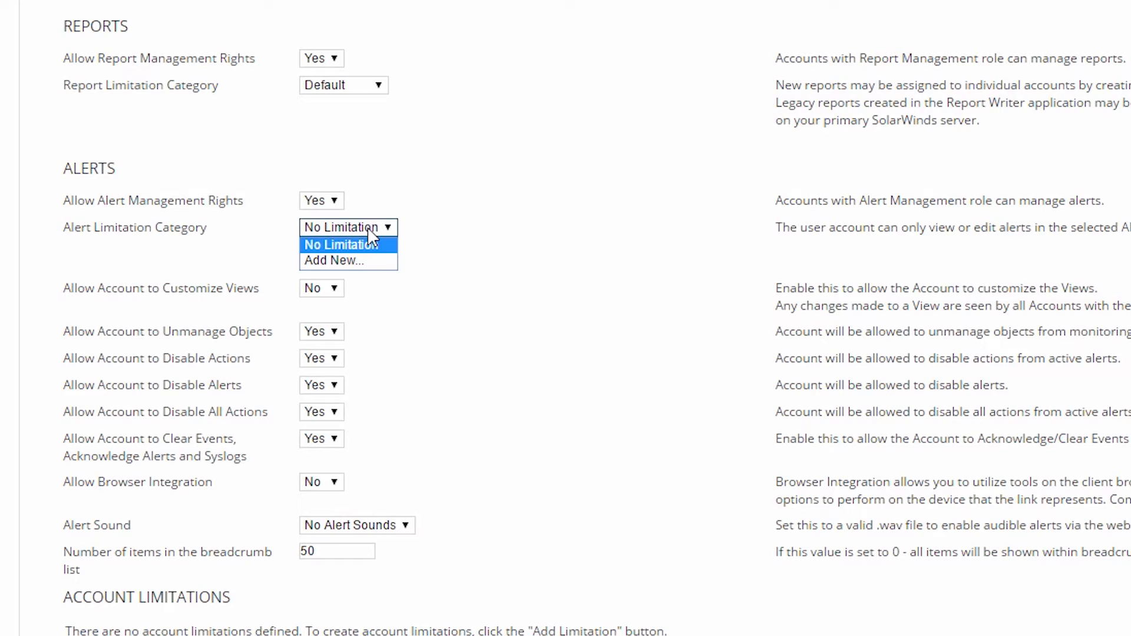
pyautogui.moveTo(349, 261)
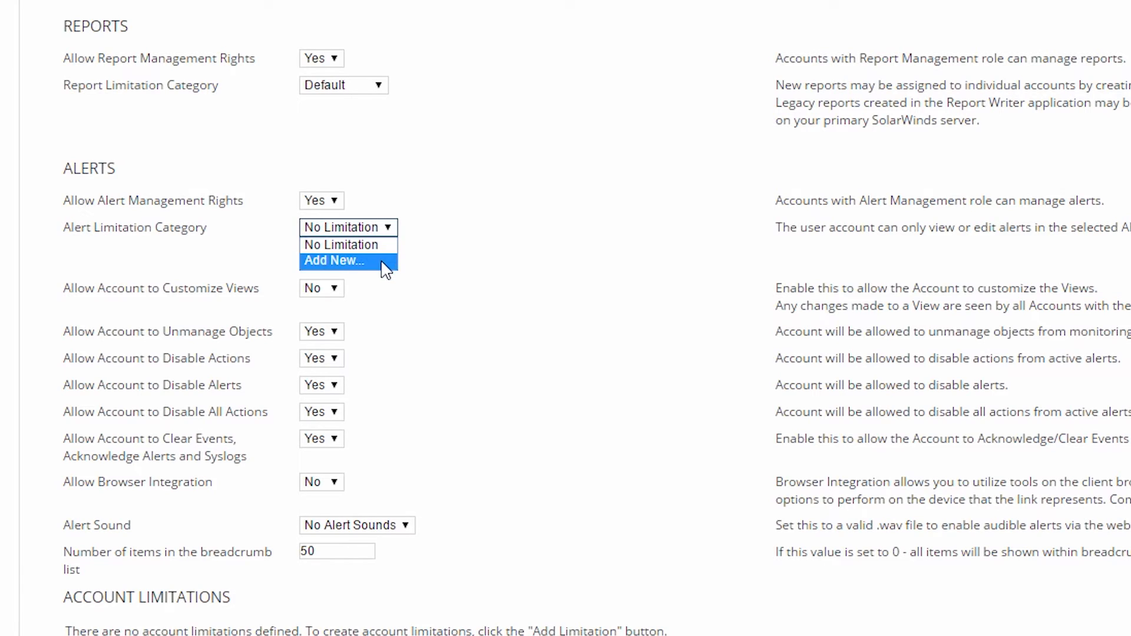
pyautogui.moveTo(358, 271)
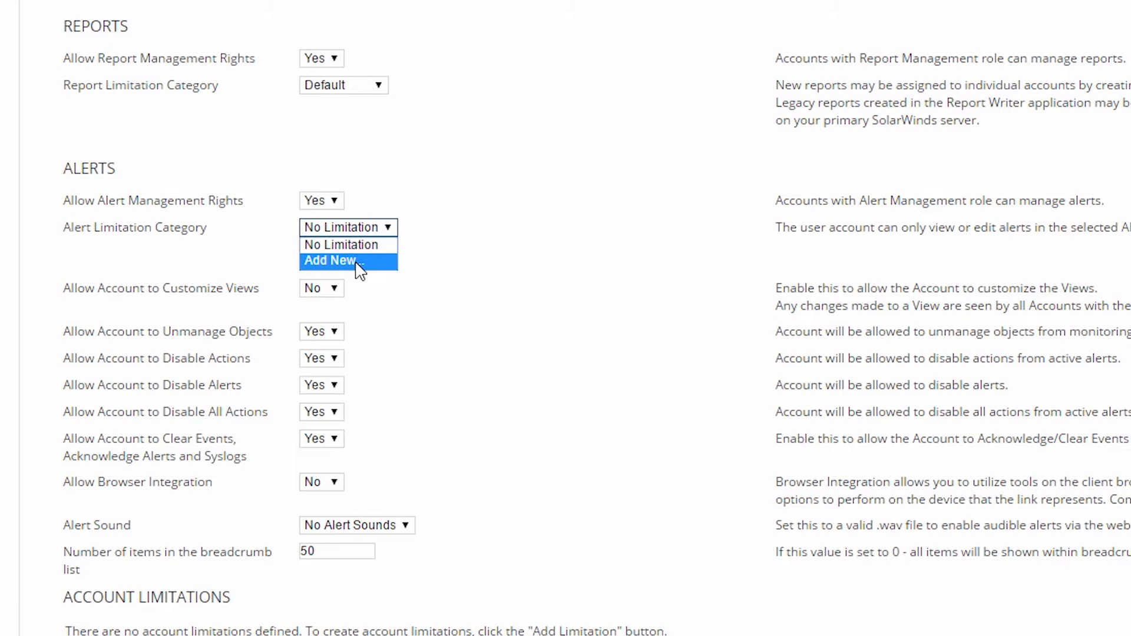
pyautogui.moveTo(431, 251)
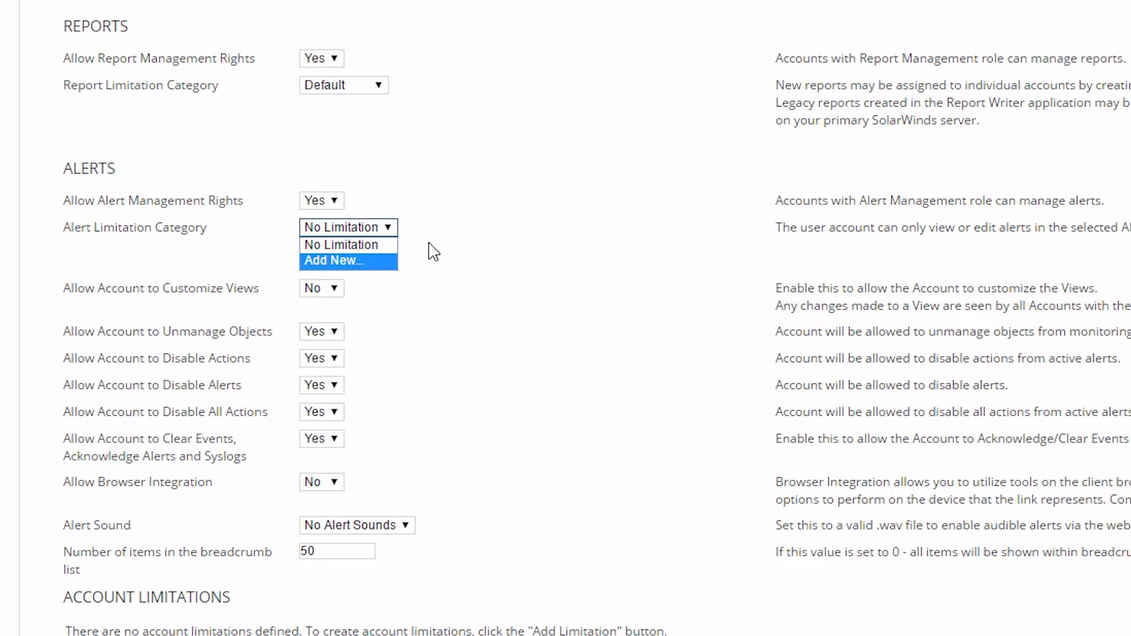
pyautogui.moveTo(442, 237)
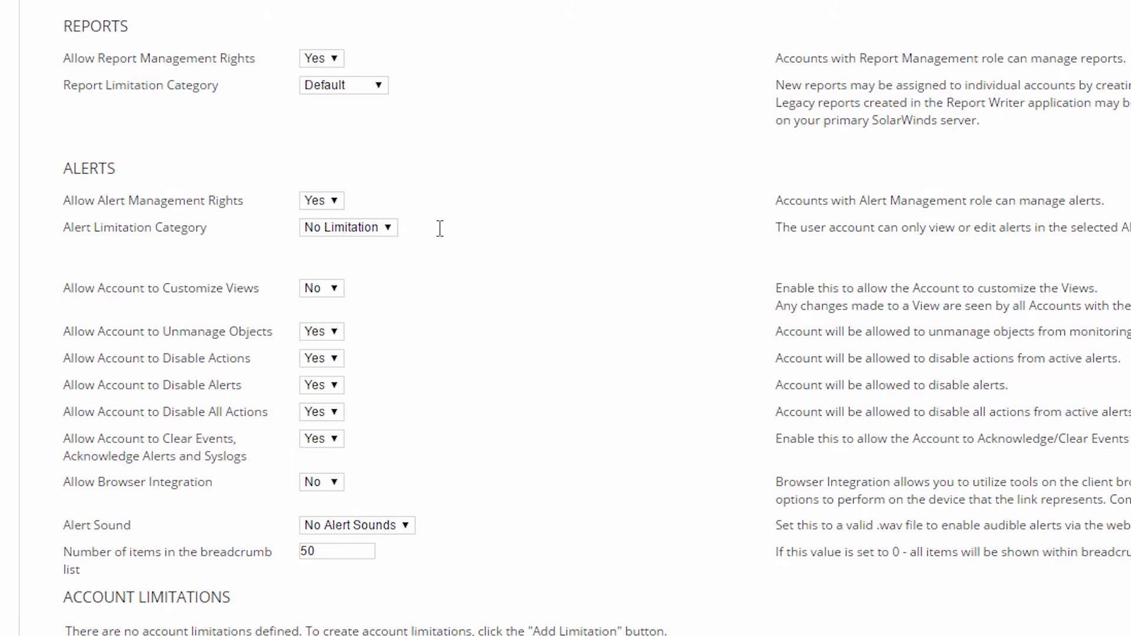
pyautogui.moveTo(355, 280)
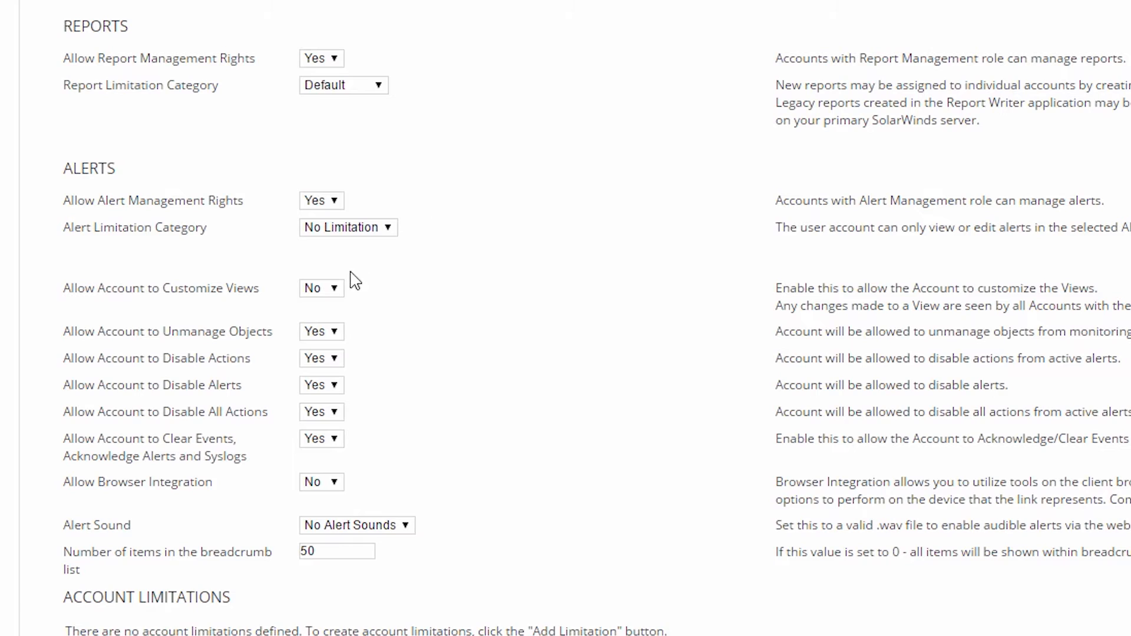
pyautogui.click(320, 287)
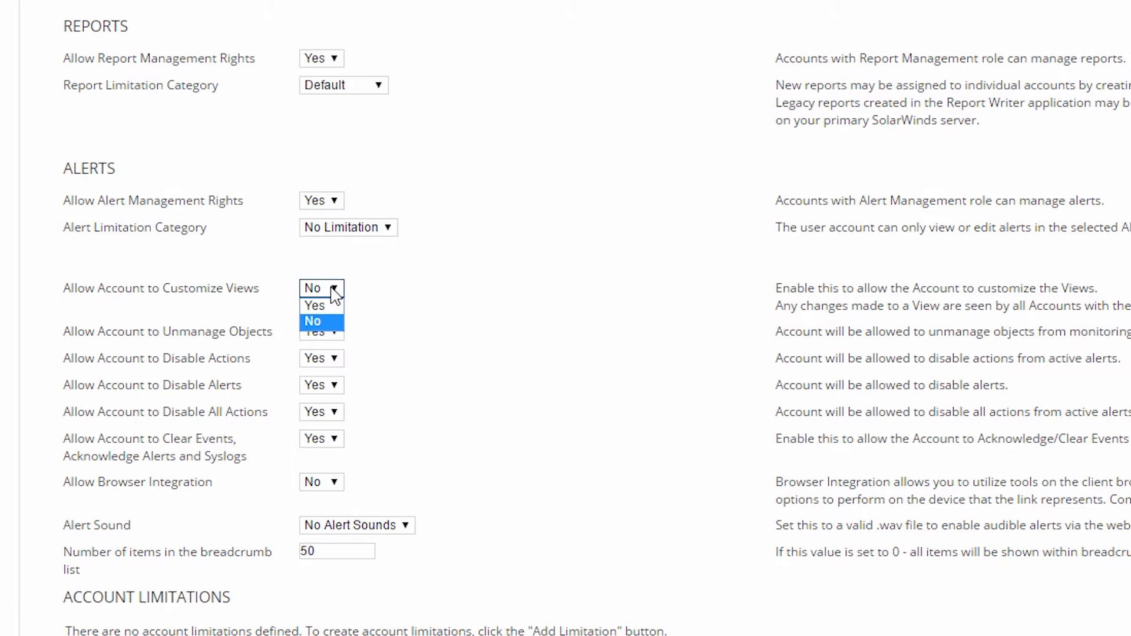
pyautogui.click(311, 320)
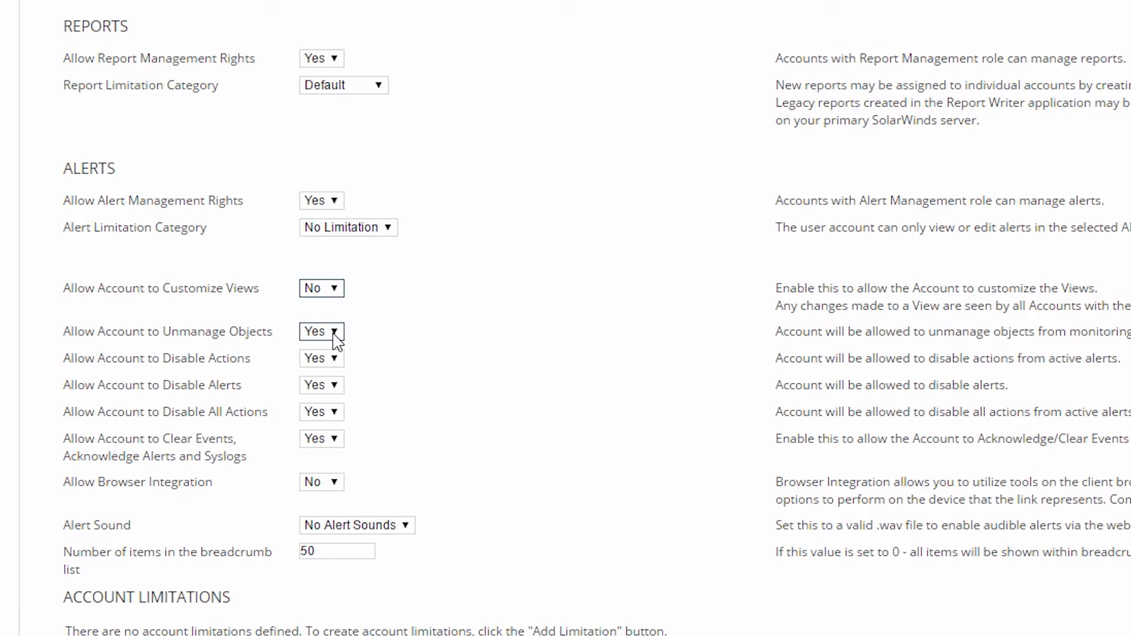
pyautogui.click(321, 331)
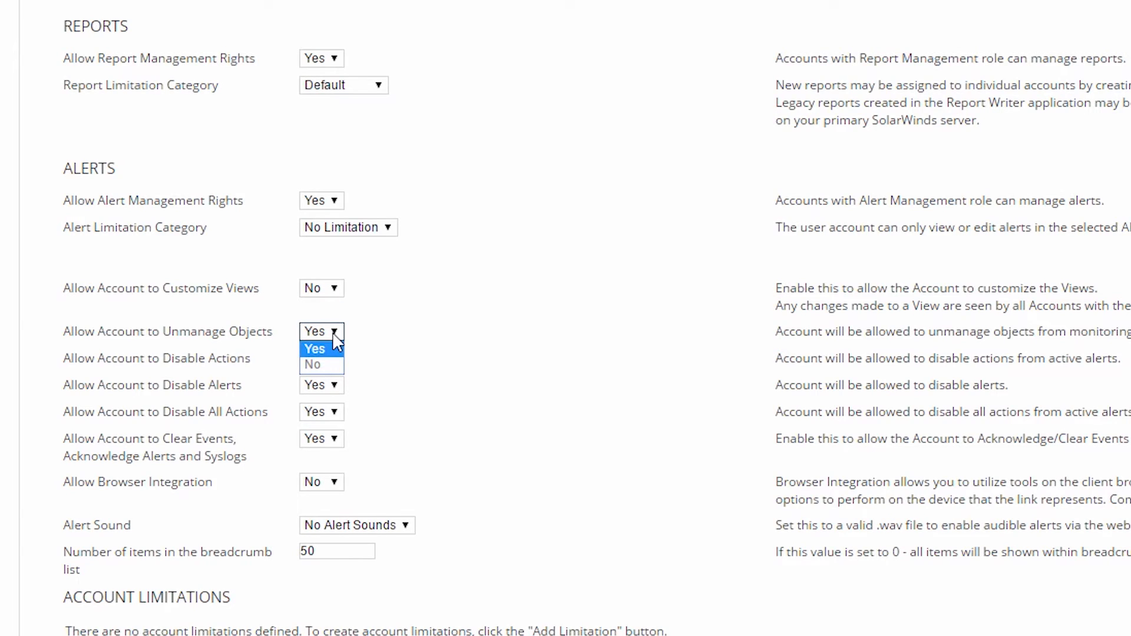
pyautogui.click(320, 332)
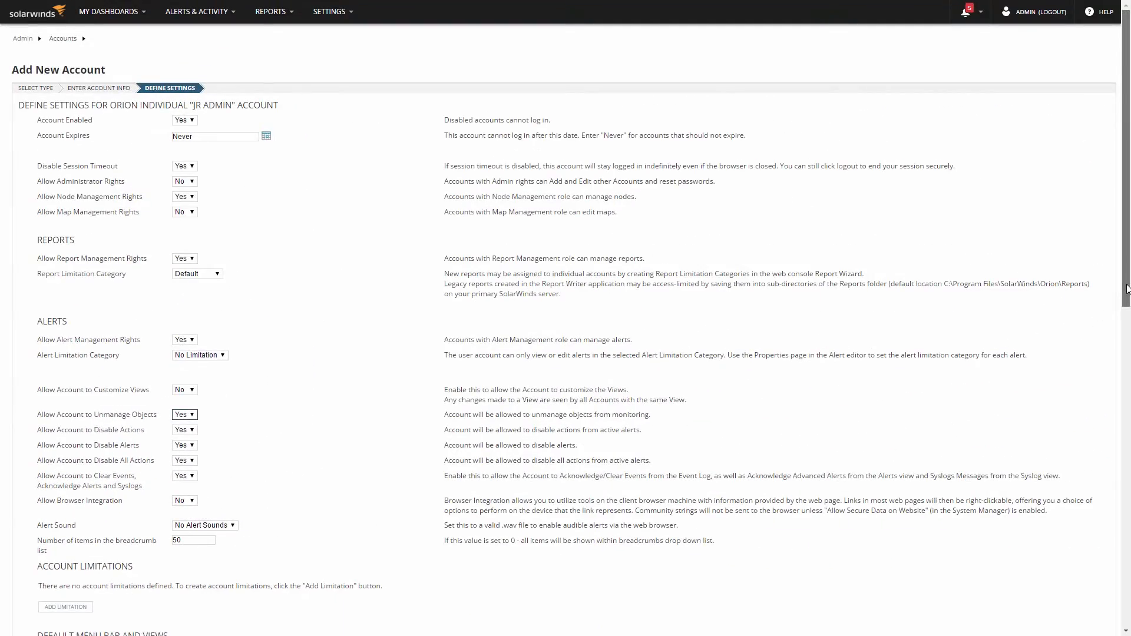
# Add a Single Group account limitation set to Demo Group
pyautogui.scroll(-3)
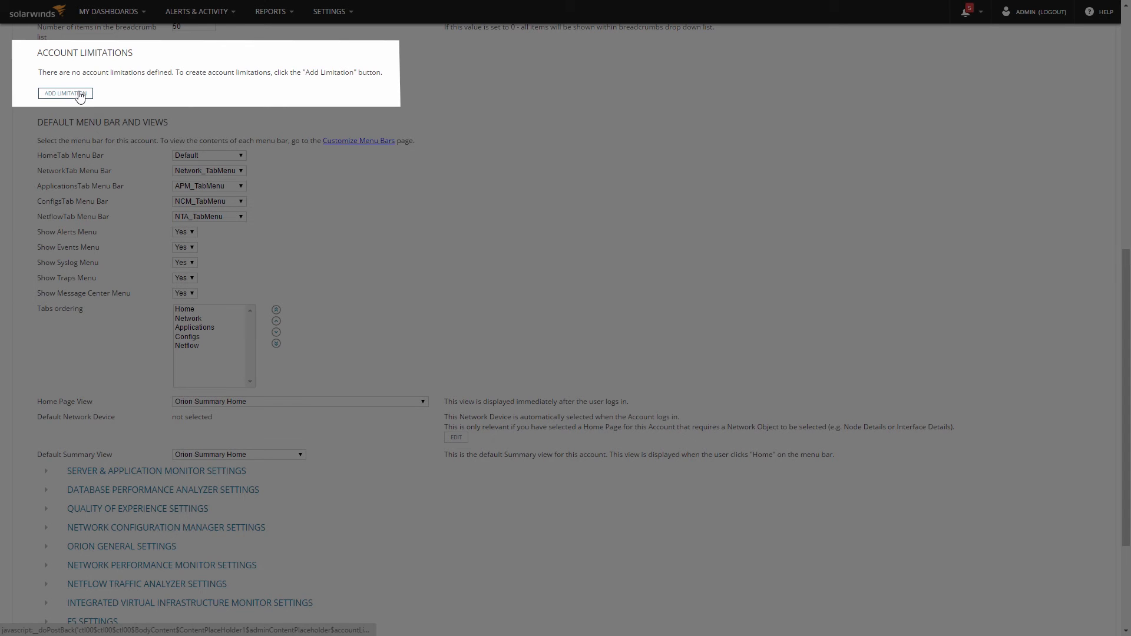
pyautogui.click(65, 93)
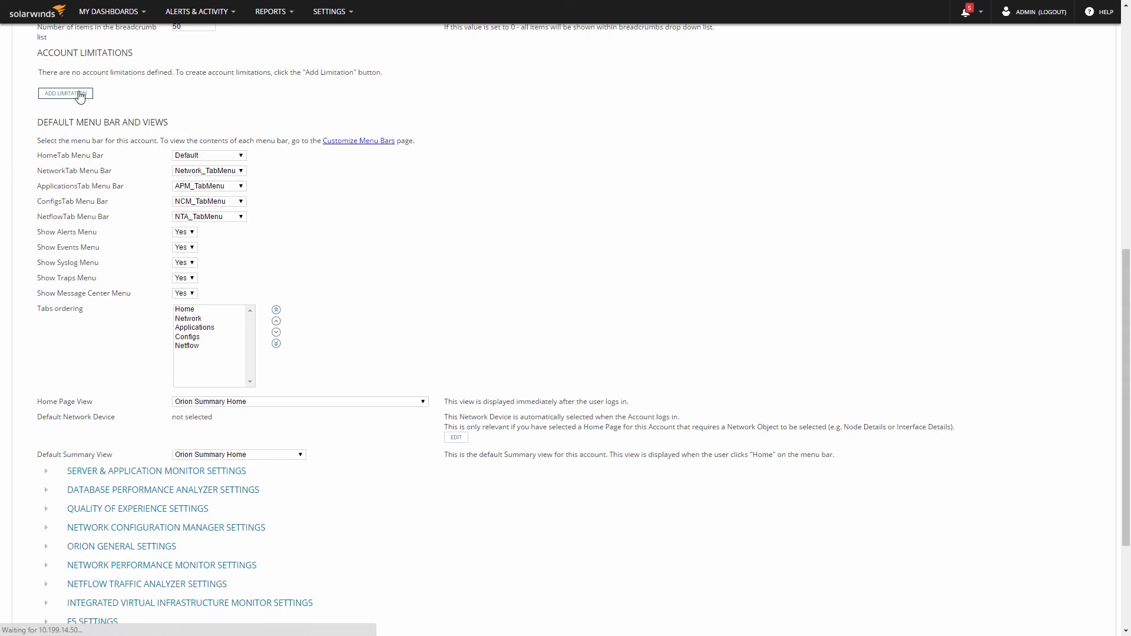
pyautogui.click(63, 94)
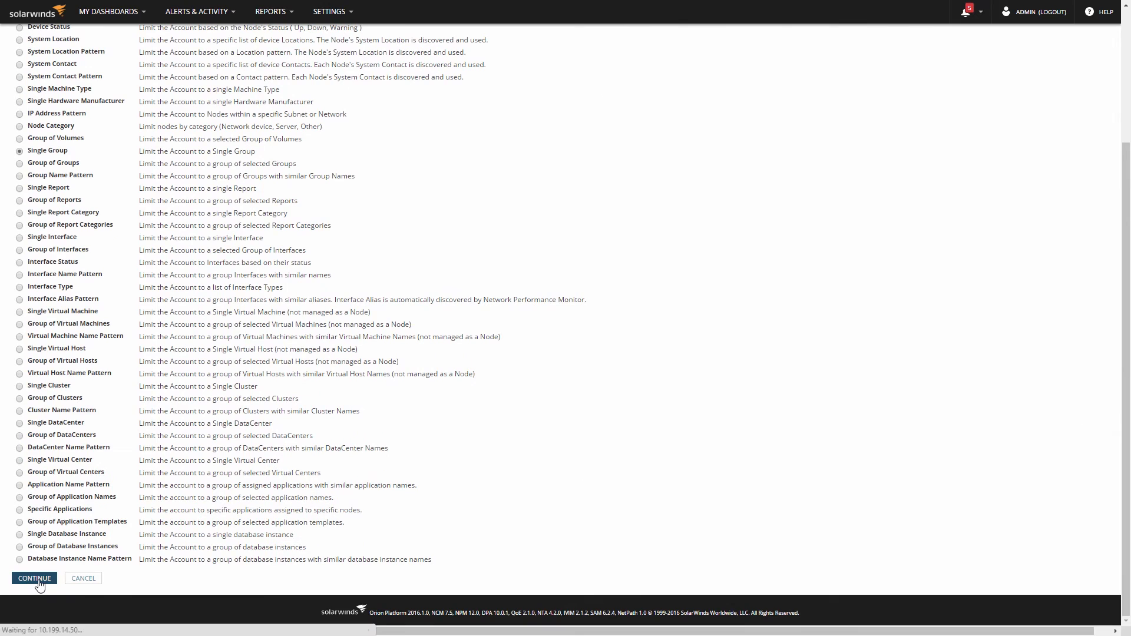
pyautogui.click(34, 577)
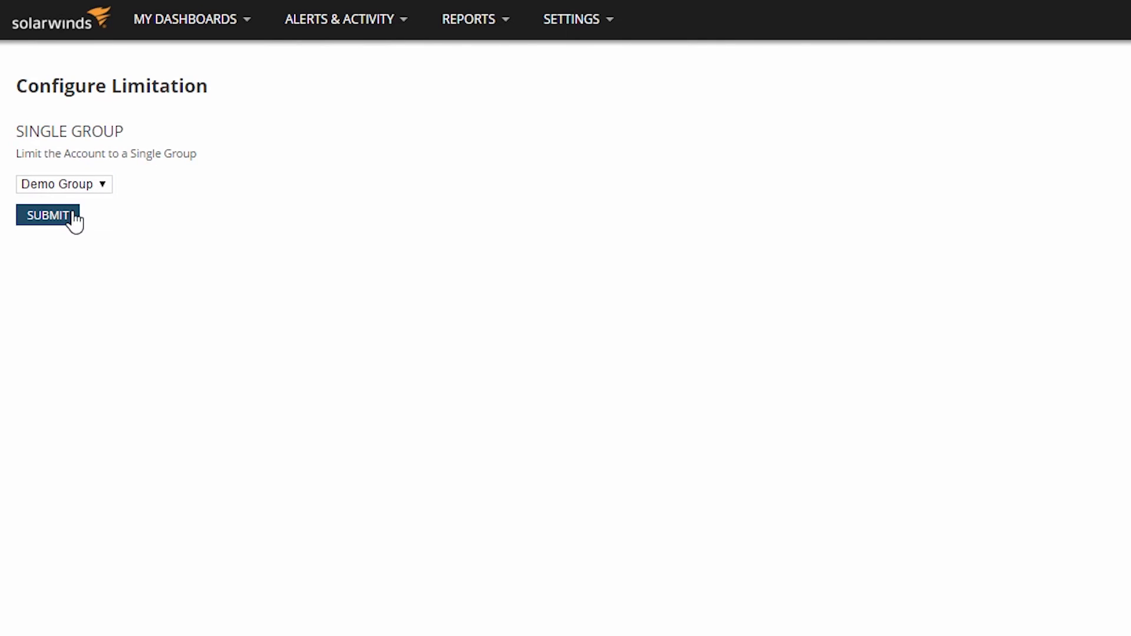
pyautogui.click(47, 215)
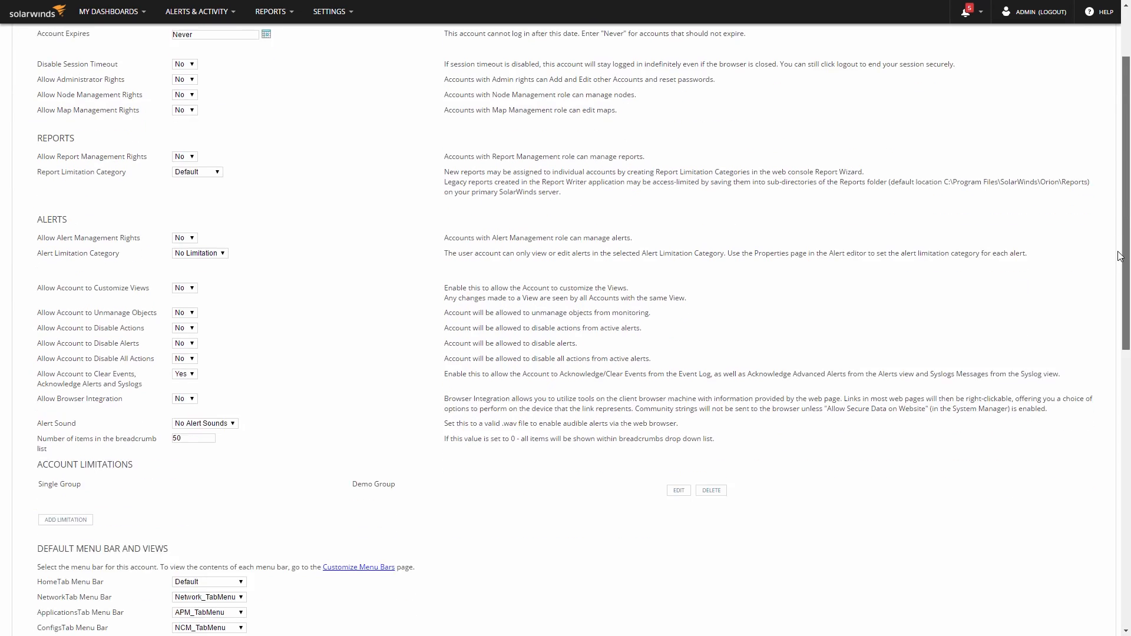
# Set the HomeTab menu bar to JR Admin, leaving the Applications tab on APM_TabMenu
pyautogui.scroll(-3)
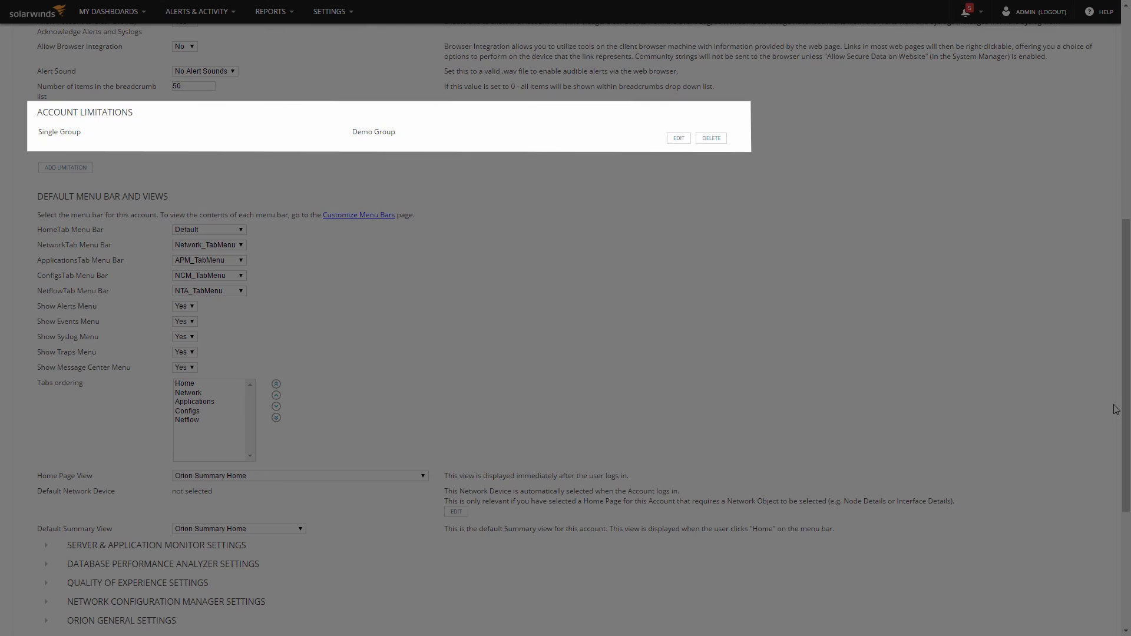
pyautogui.scroll(-3)
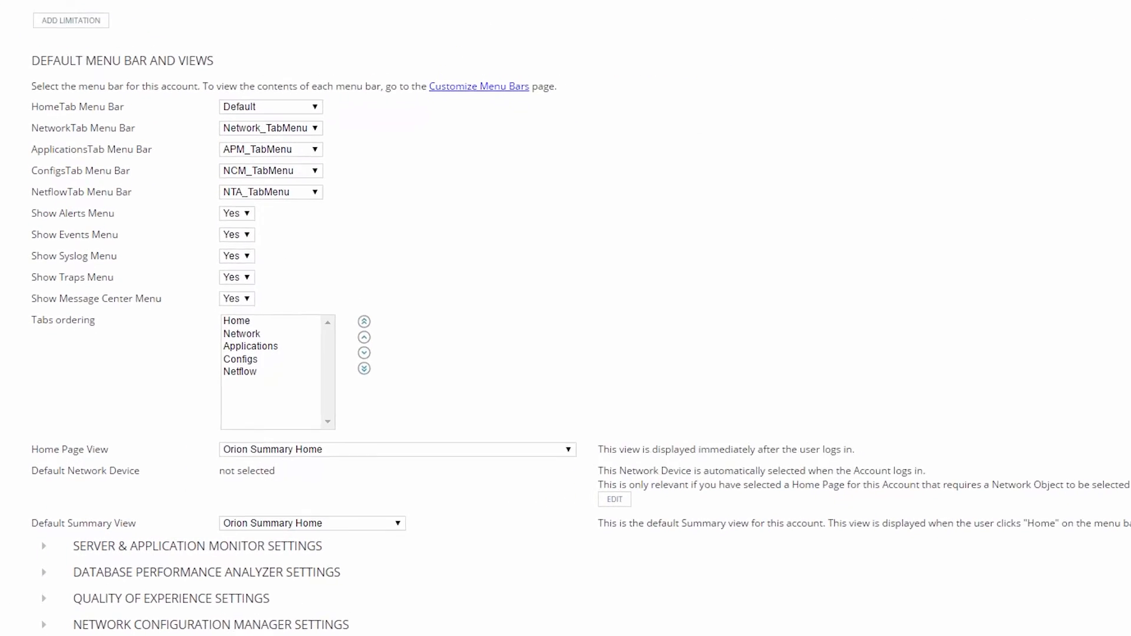
pyautogui.scroll(-3)
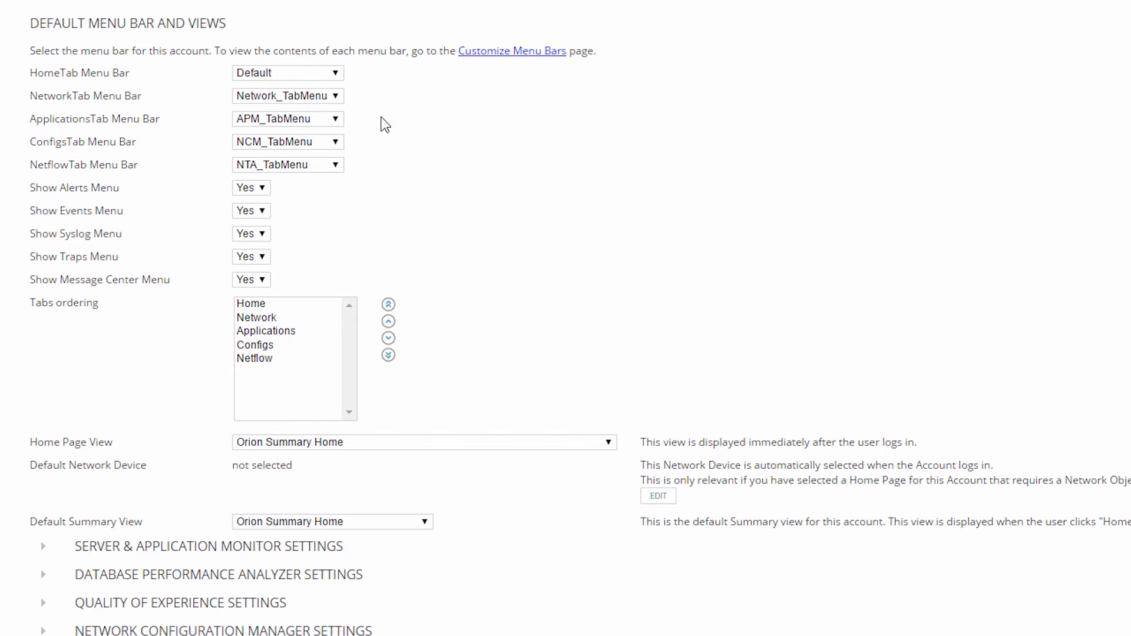
pyautogui.click(287, 72)
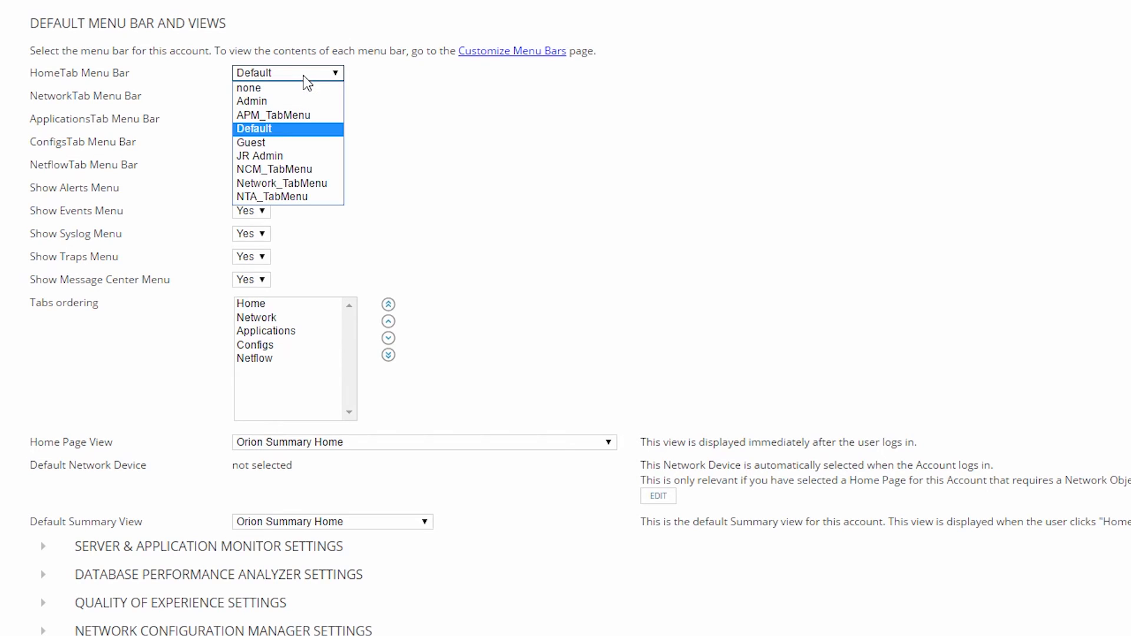
pyautogui.click(259, 156)
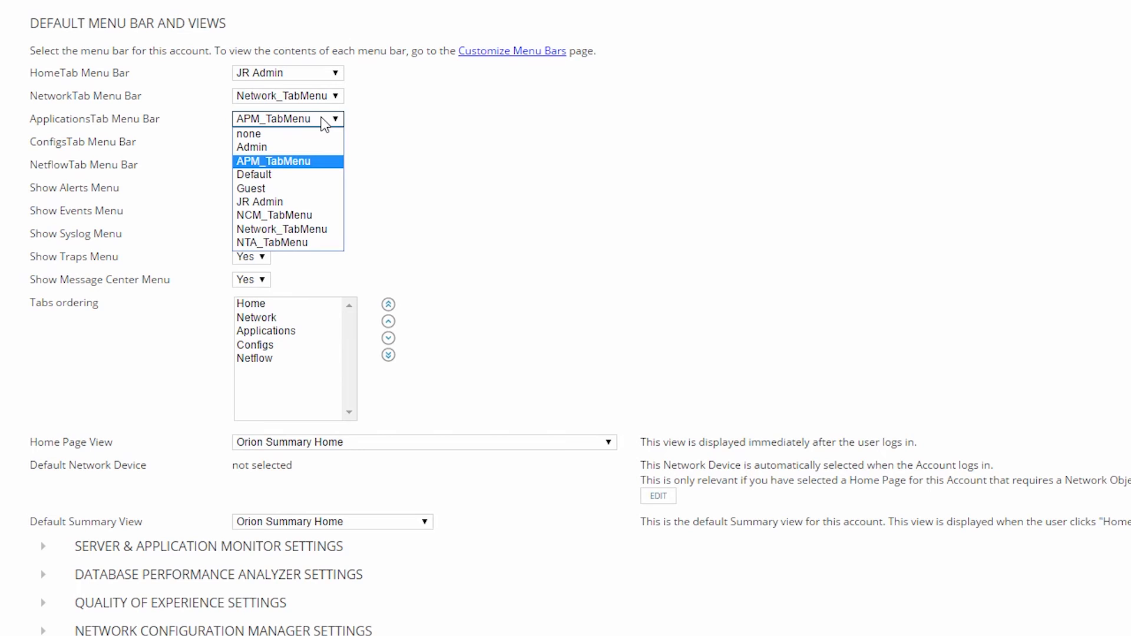
pyautogui.click(272, 161)
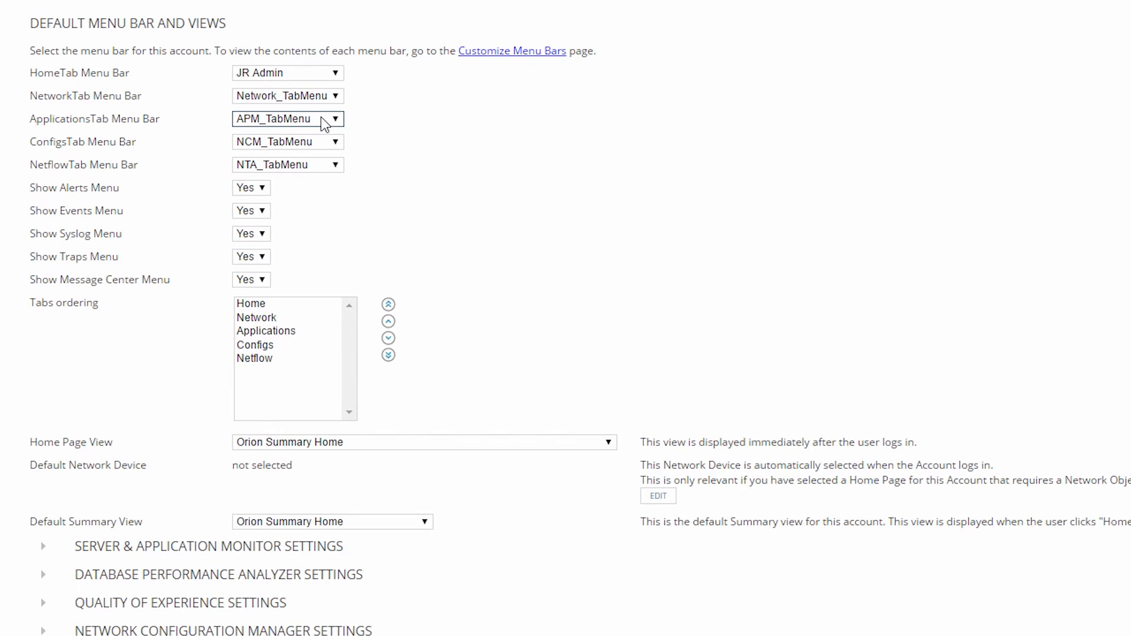
pyautogui.moveTo(320, 238)
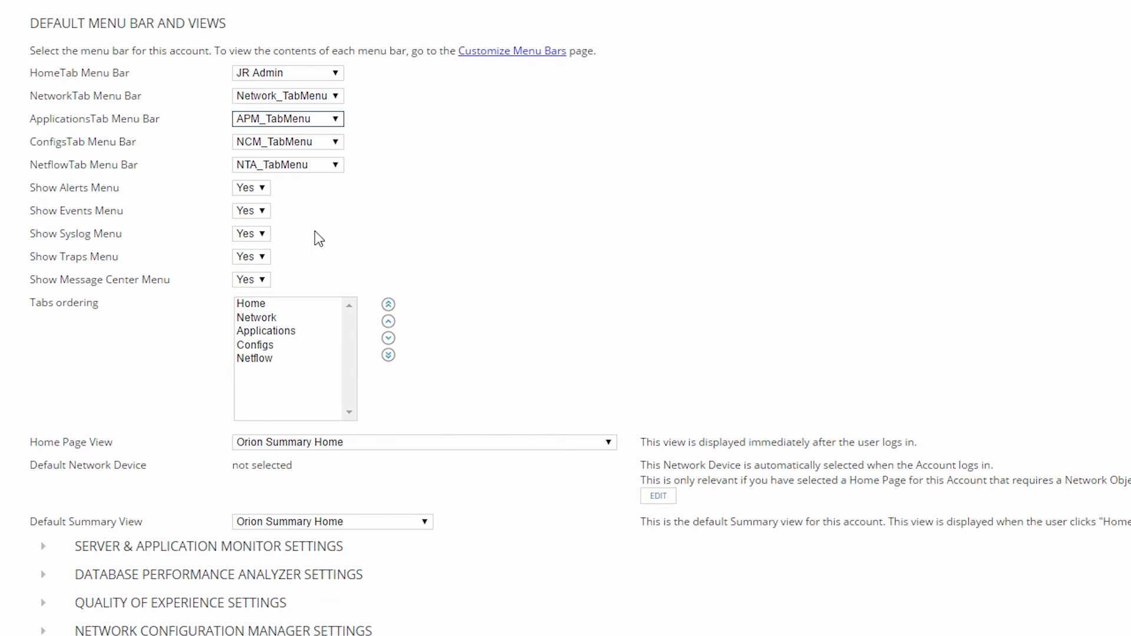
# Move Configs one place up so it sits ahead of Applications in the tab order
pyautogui.click(255, 345)
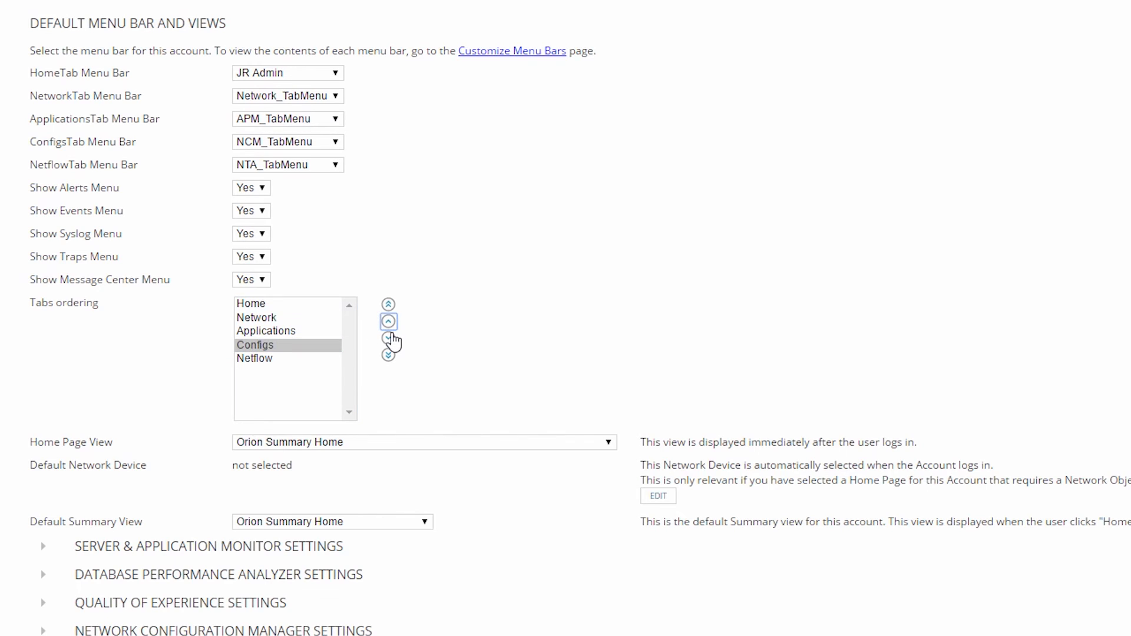
pyautogui.click(388, 320)
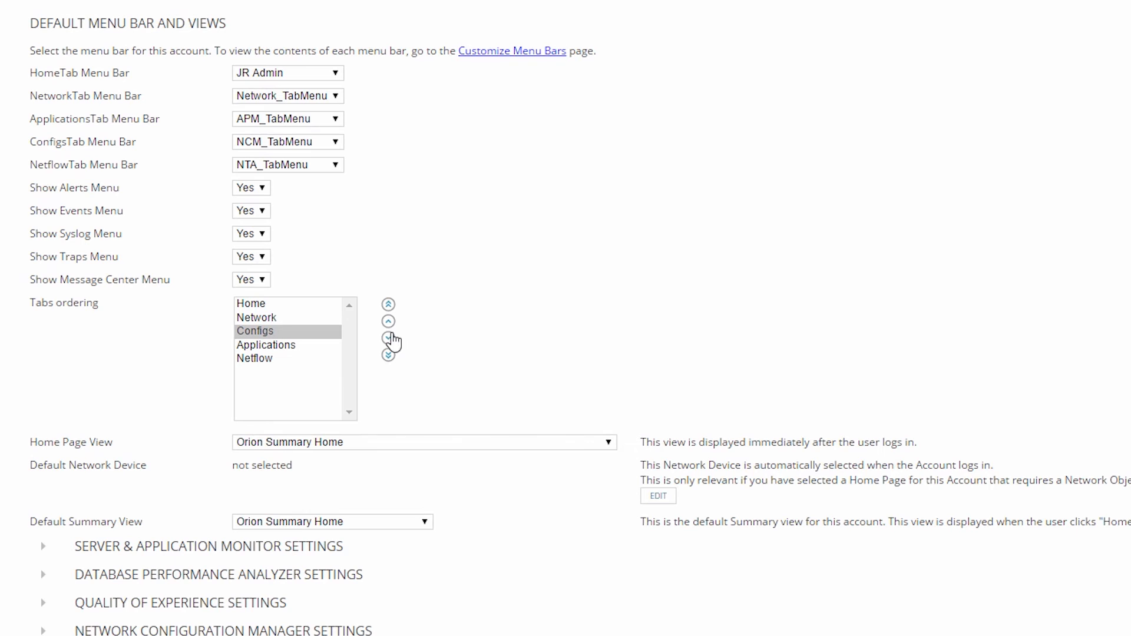
pyautogui.scroll(-3)
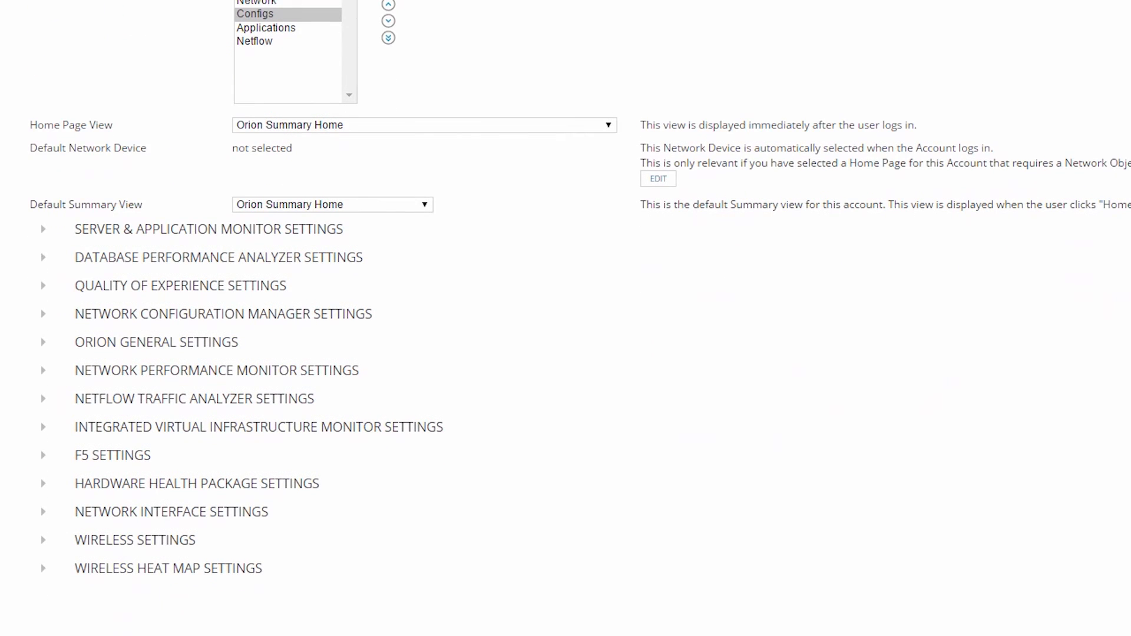
# Set Home Page View to Demo View, keeping Orion Summary Home as the default summary view
pyautogui.click(423, 125)
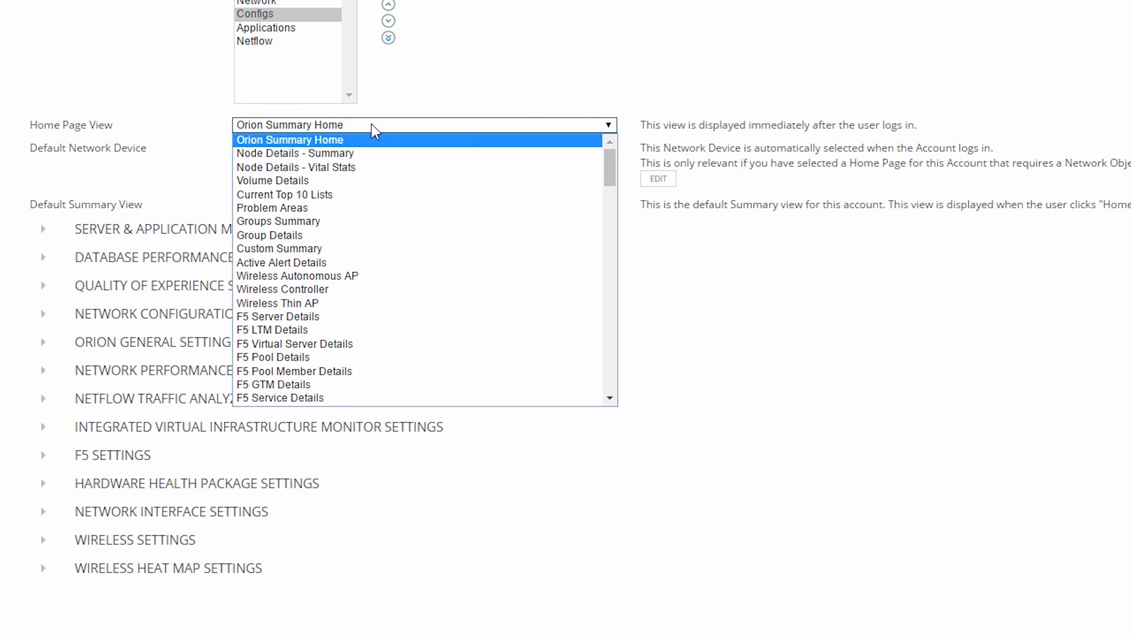
pyautogui.click(290, 140)
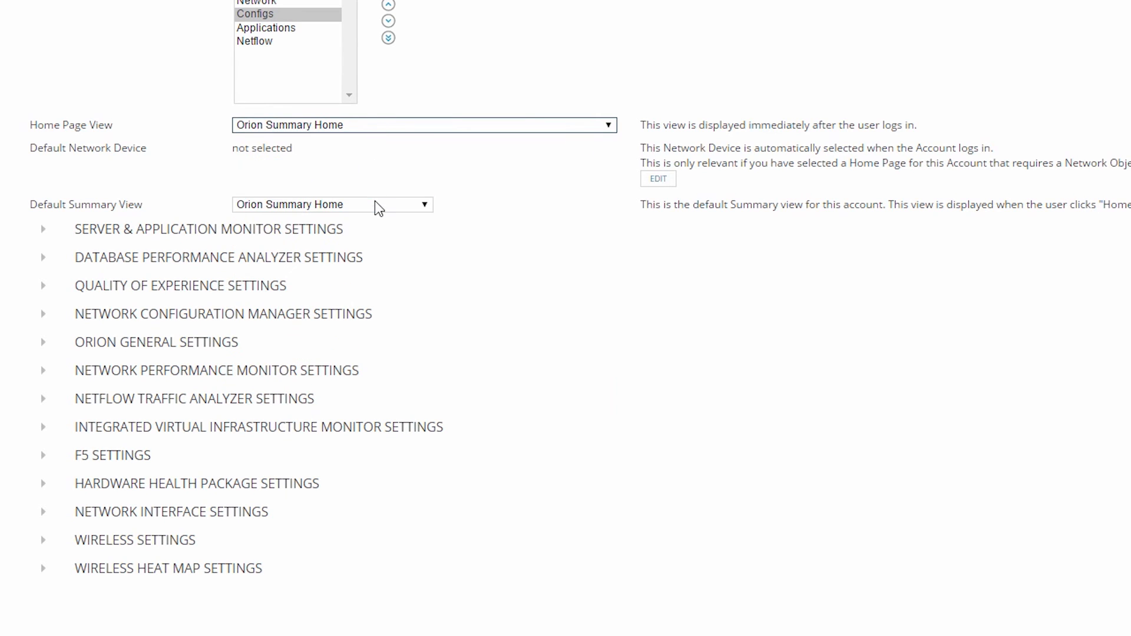
pyautogui.click(331, 204)
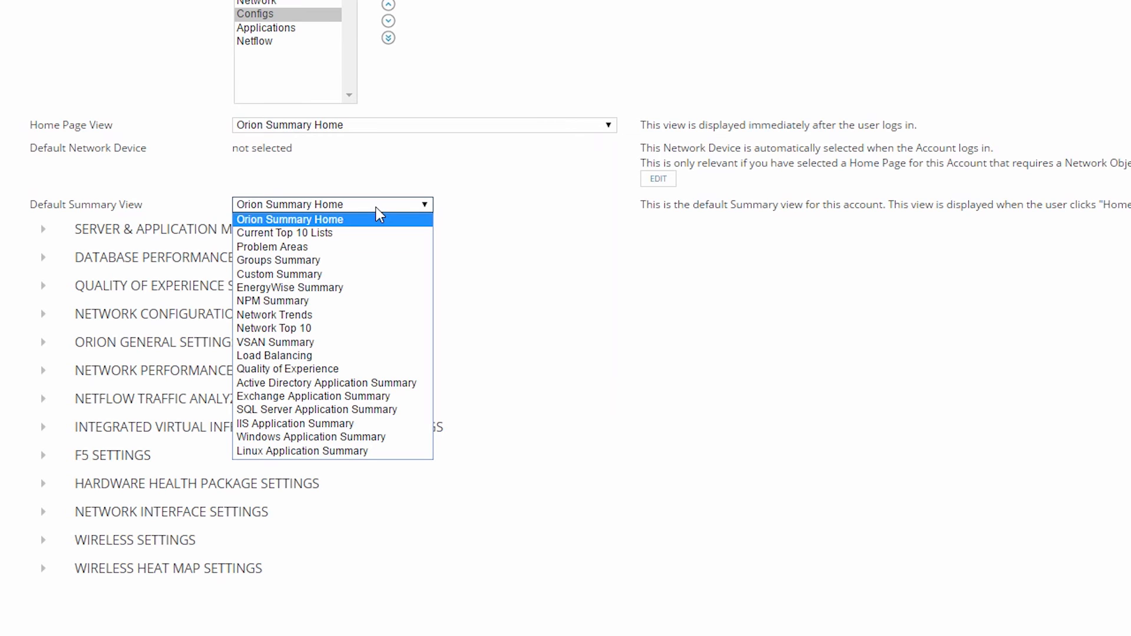
pyautogui.click(289, 219)
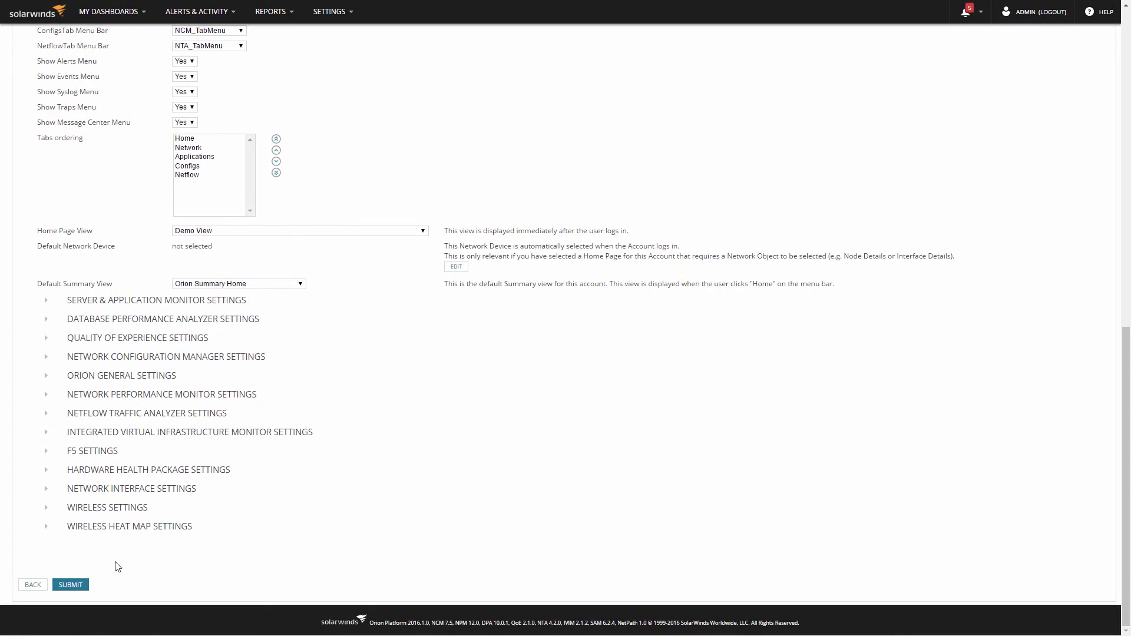
# Submit the new Jr Admin account so it appears in Manage Accounts
pyautogui.click(69, 584)
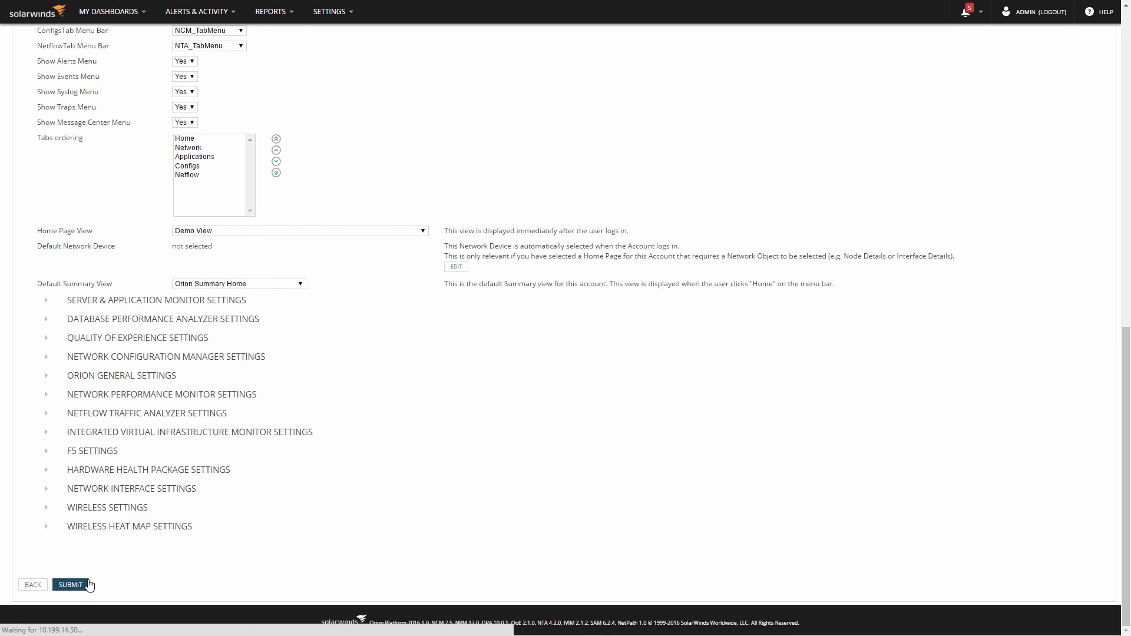
pyautogui.click(70, 584)
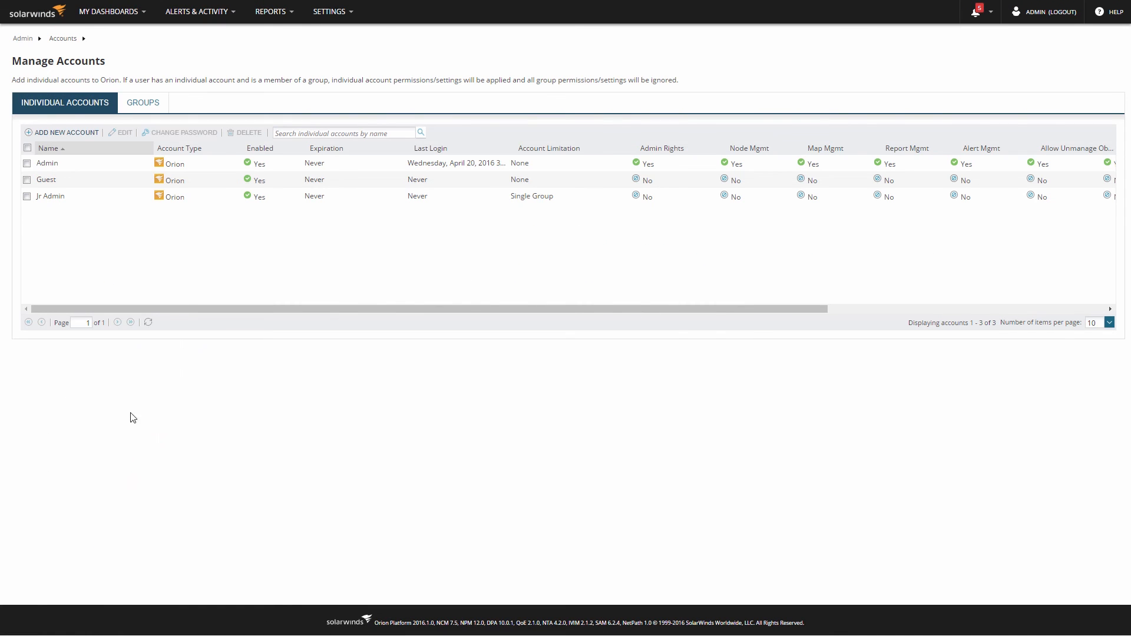